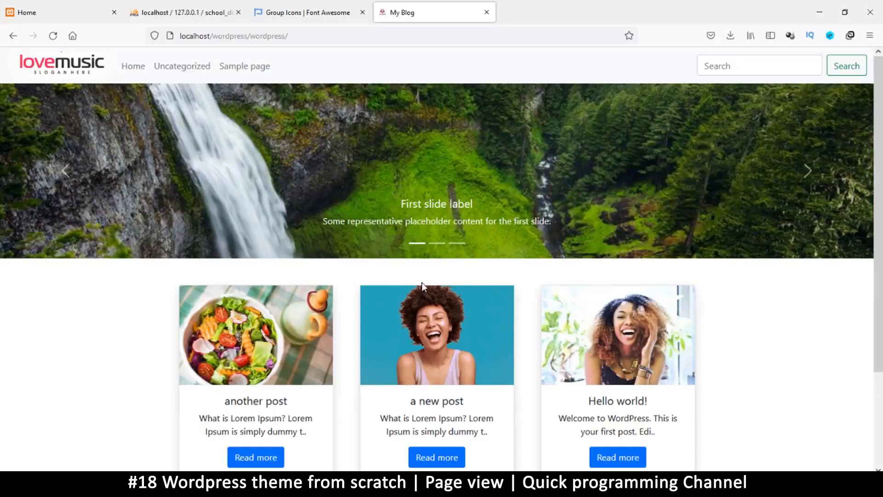
Scroll down the My Blog home page toward the Sample page link.
{"action": "scroll", "scroll_direction": "down", "scroll_amount": 3}
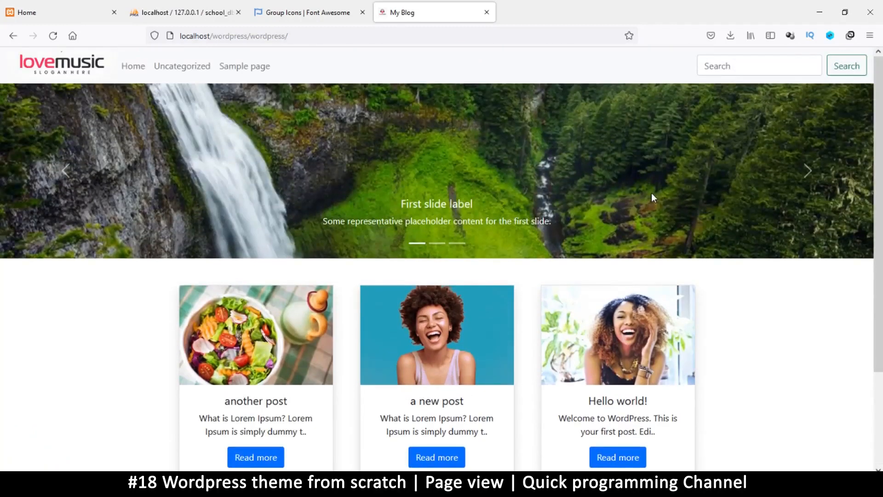
{"action": "mouse_move", "coordinate": [283, 89]}
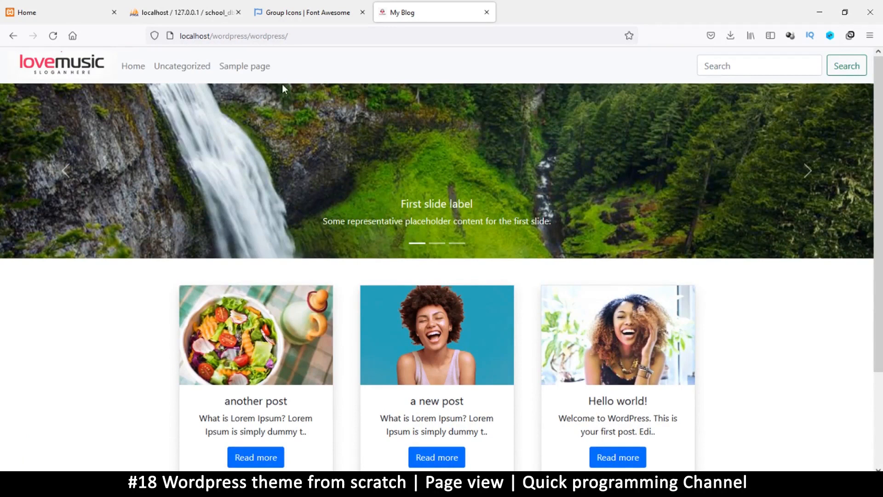
{"action": "mouse_move", "coordinate": [293, 247]}
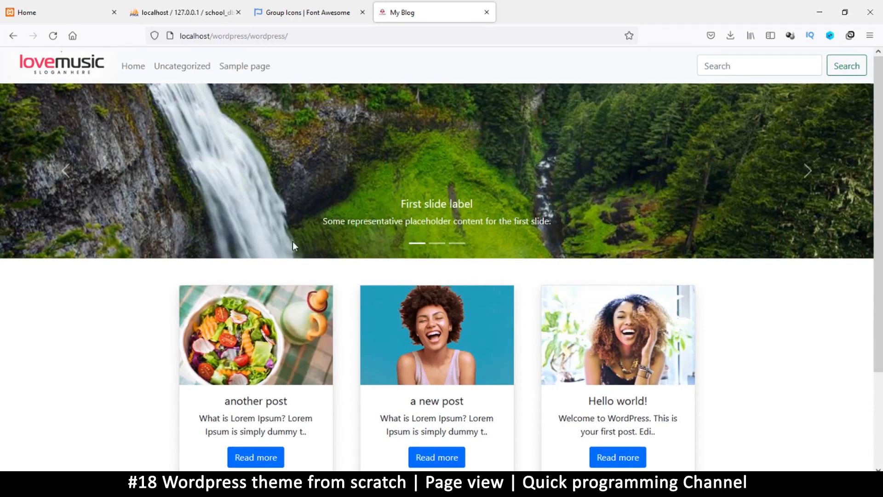
{"action": "mouse_move", "coordinate": [245, 66]}
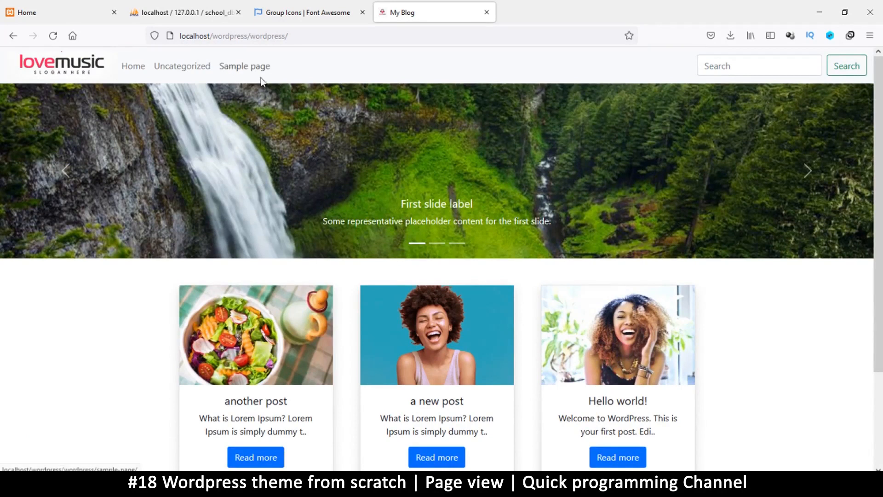
{"action": "mouse_move", "coordinate": [239, 70]}
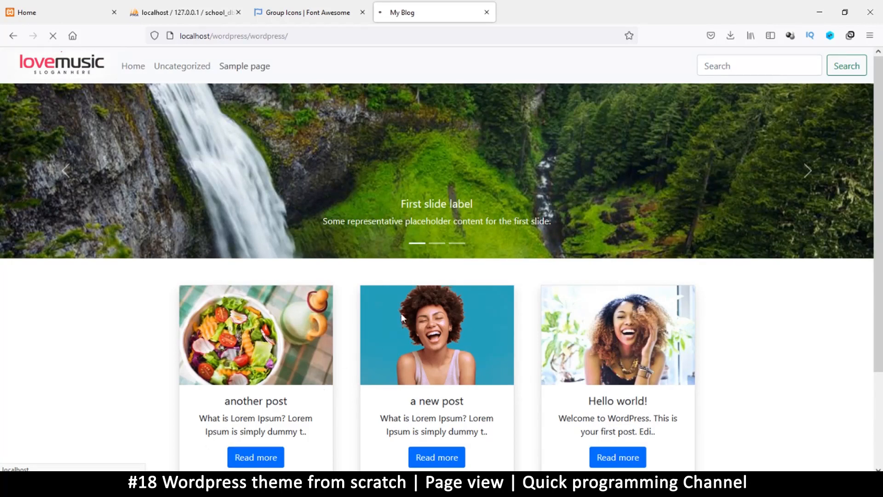
{"action": "scroll", "scroll_direction": "down", "scroll_amount": 3}
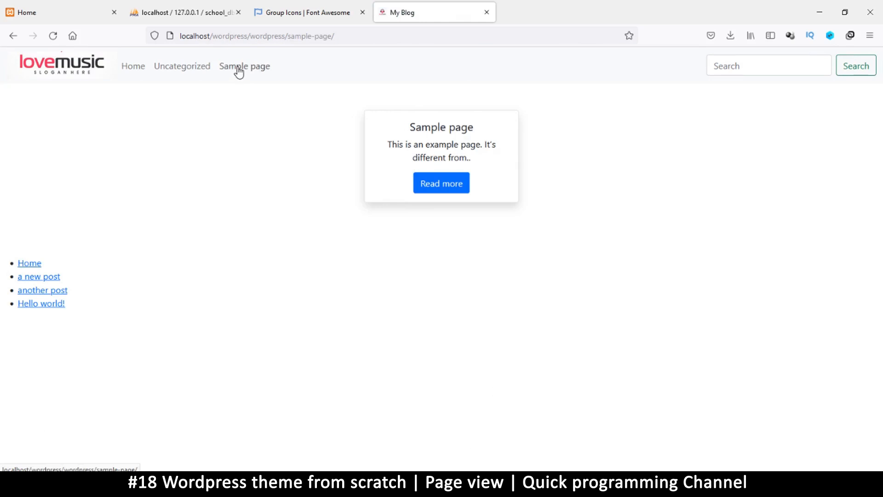
{"action": "mouse_move", "coordinate": [242, 76]}
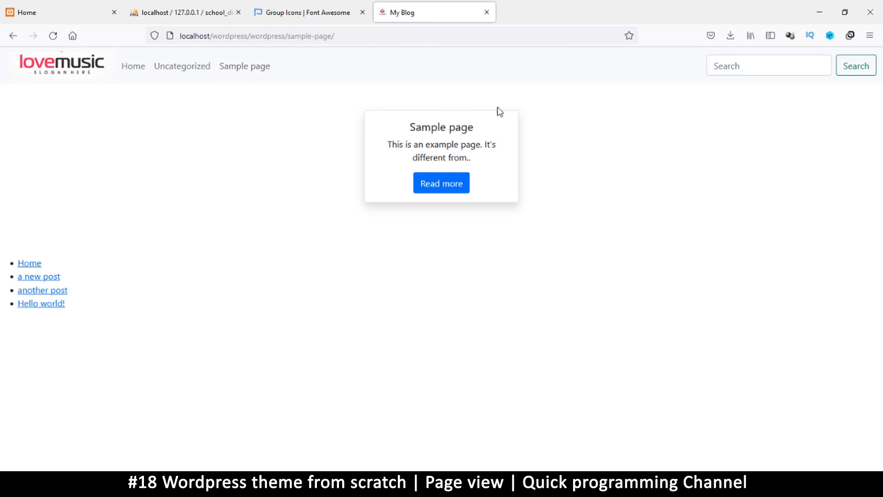
{"action": "mouse_move", "coordinate": [356, 200]}
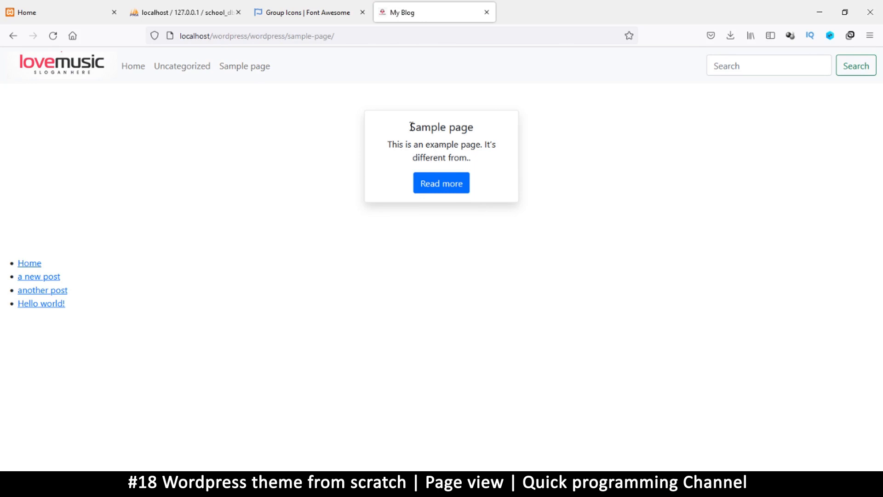
{"action": "mouse_move", "coordinate": [426, 109]}
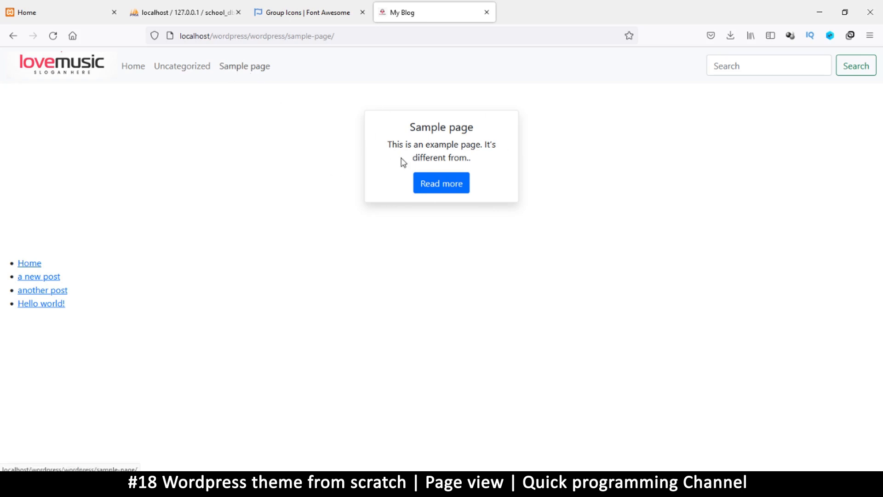
{"action": "mouse_move", "coordinate": [257, 70]}
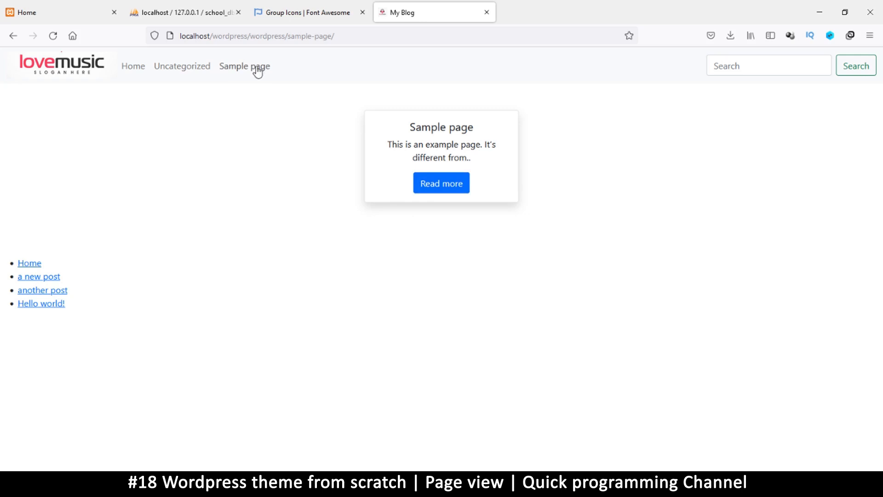
{"action": "mouse_move", "coordinate": [233, 81]}
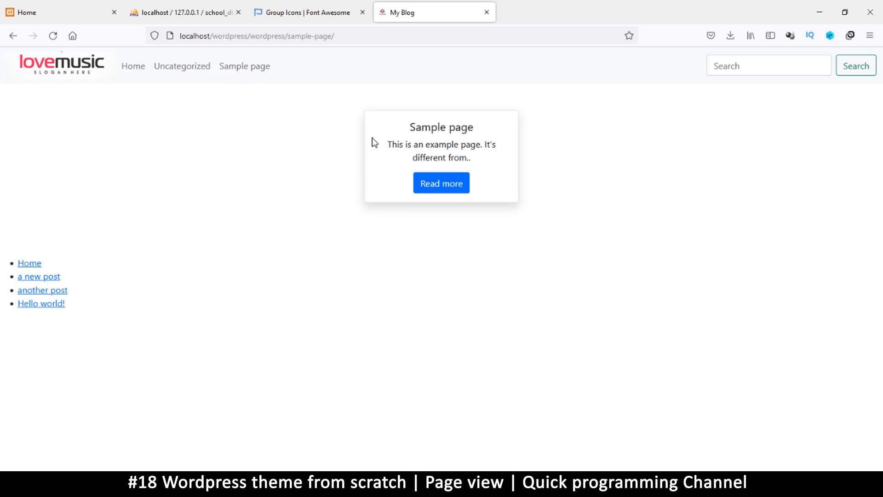
{"action": "mouse_move", "coordinate": [244, 66]}
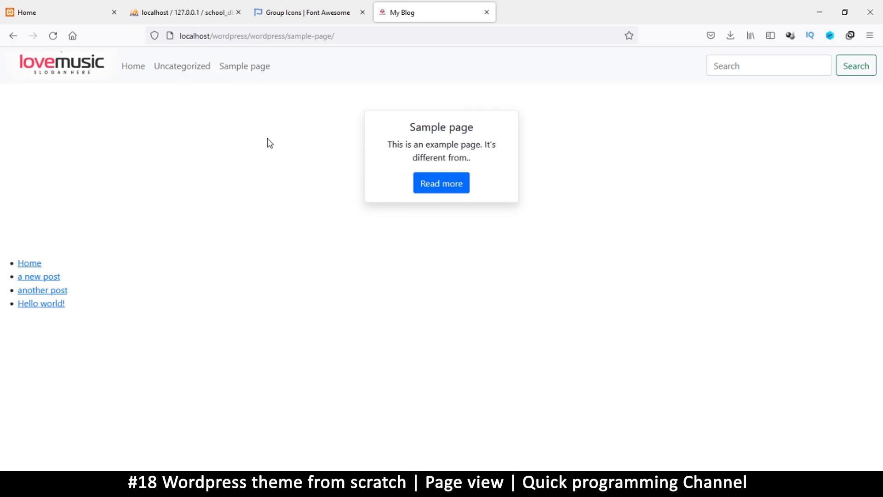
{"action": "mouse_move", "coordinate": [132, 67]}
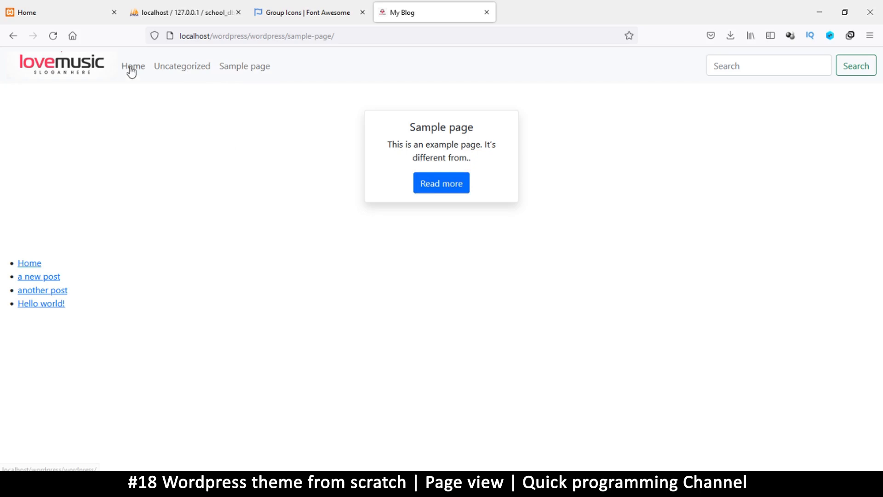
{"action": "mouse_move", "coordinate": [555, 158]}
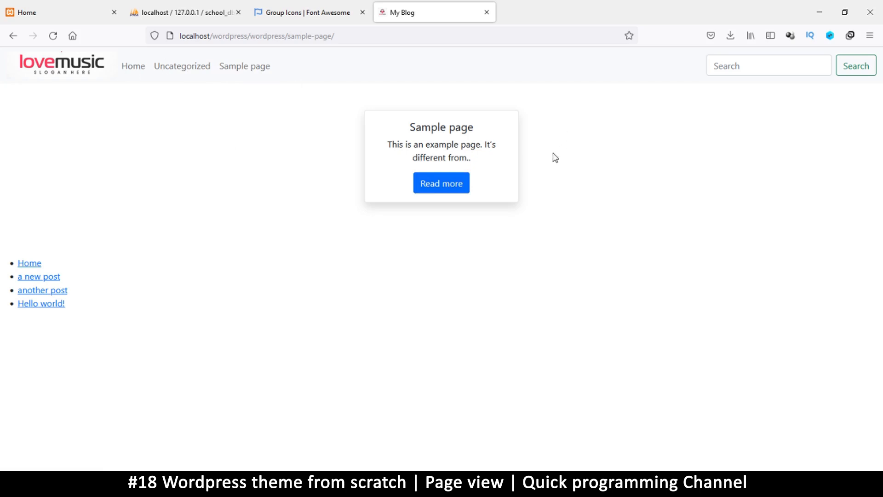
{"action": "mouse_move", "coordinate": [284, 80]}
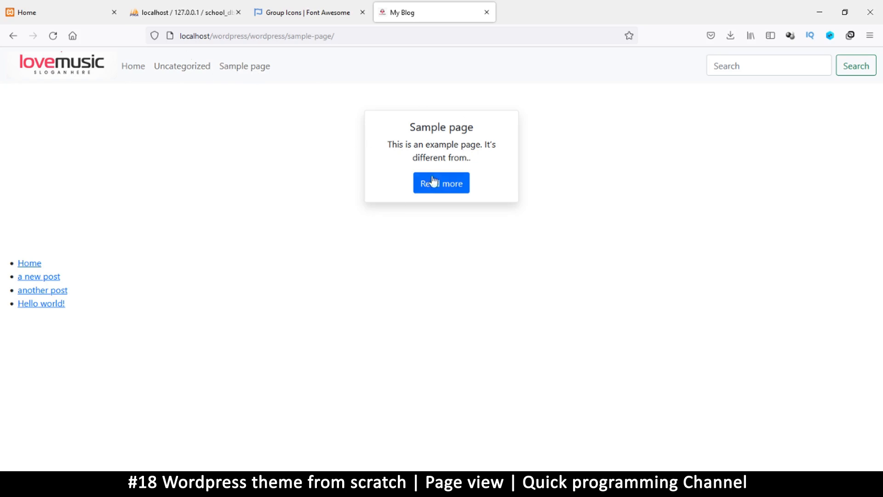
{"action": "mouse_move", "coordinate": [441, 183]}
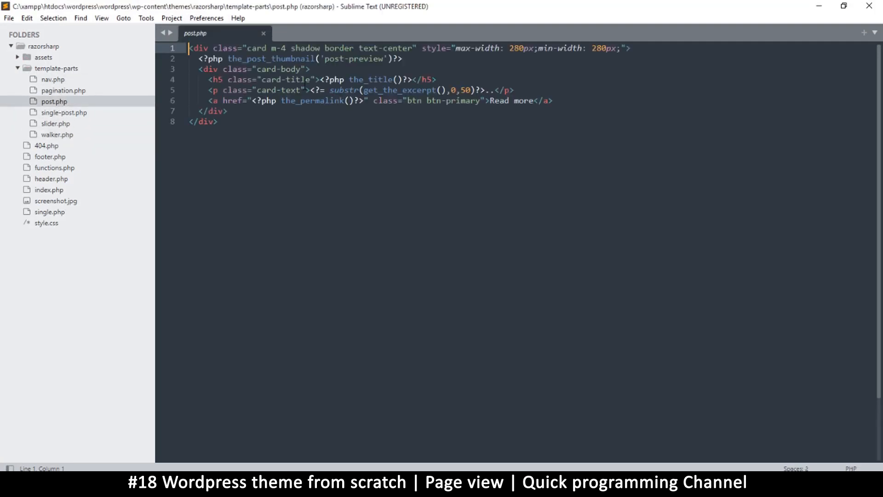
Select and copy all of the card markup in post.php.
{"action": "key", "text": "ctrl+a"}
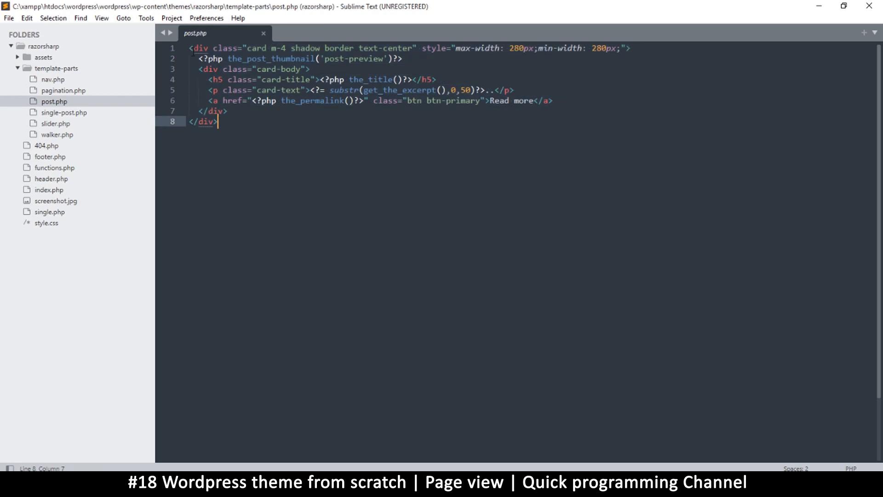
{"action": "key", "text": "ctrl+a"}
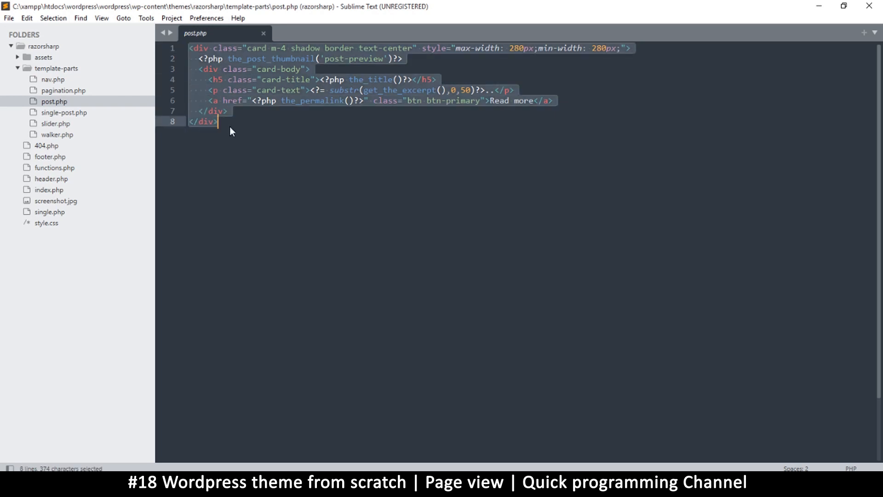
{"action": "right_click", "coordinate": [230, 130]}
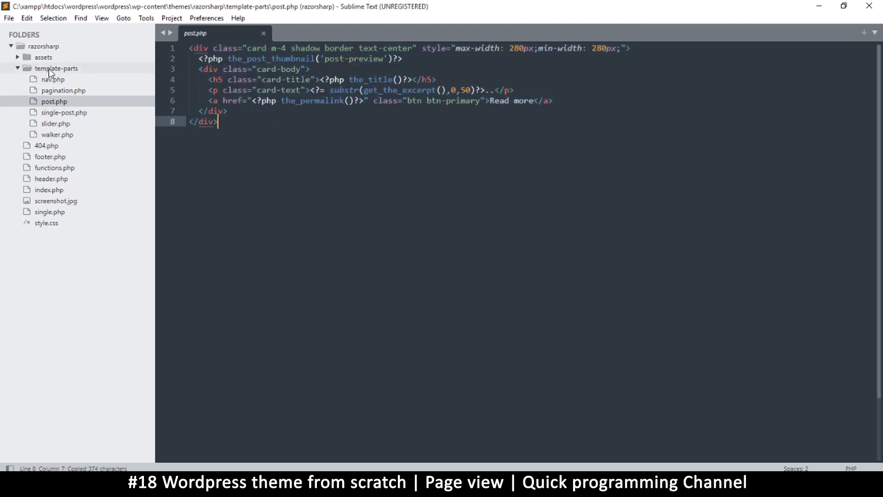
Create a new file inside the template-parts folder.
{"action": "right_click", "coordinate": [56, 68]}
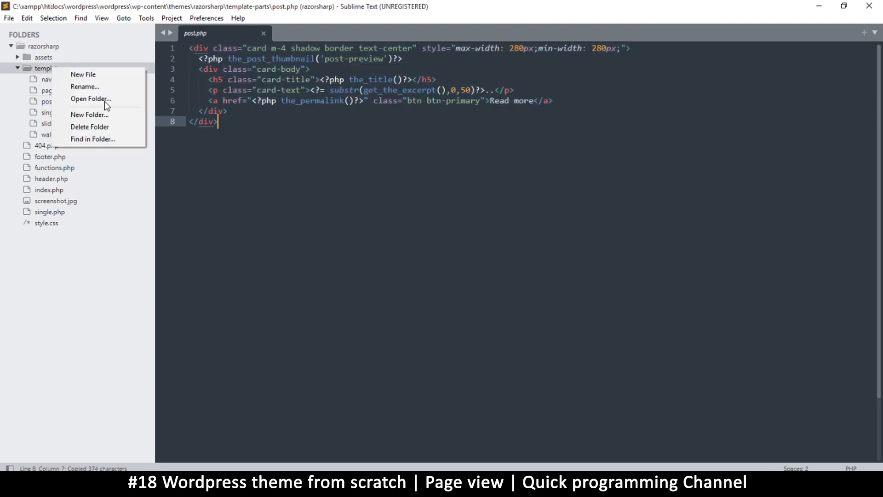
{"action": "left_click", "coordinate": [83, 74]}
{"action": "type", "text": "p"}
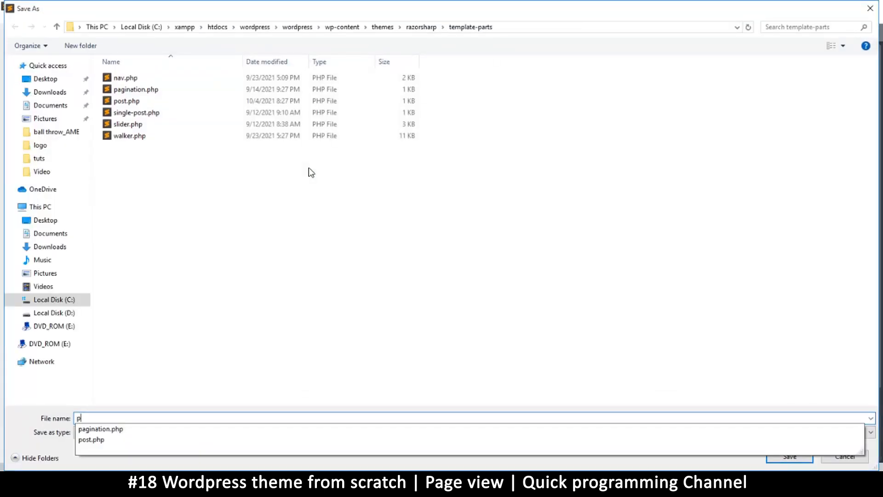
Save the new file as page.php in template-parts.
{"action": "type", "text": "age"}
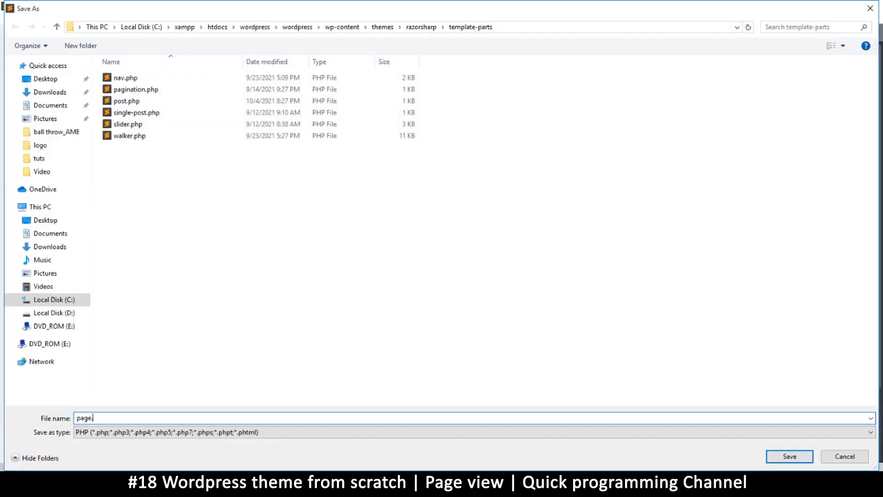
{"action": "left_click", "coordinate": [789, 456]}
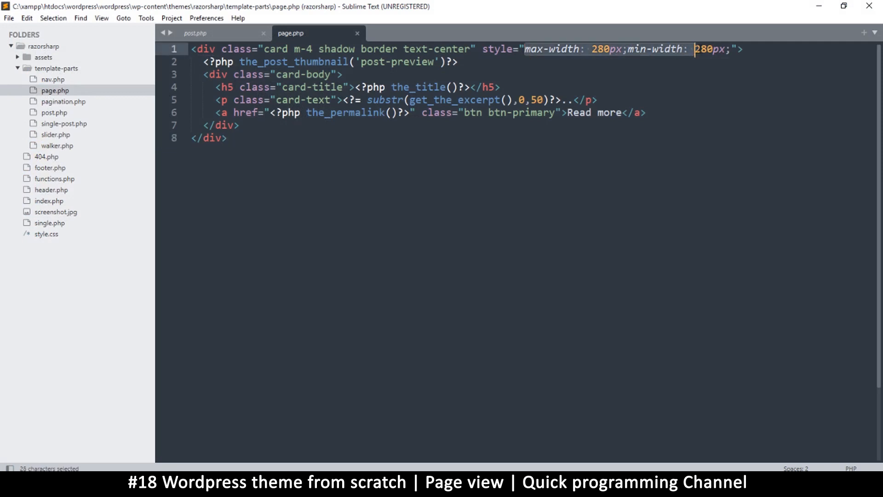
Delete the max-width/min-width card styling in page.php, then switch to index.php.
{"action": "key", "text": "Delete"}
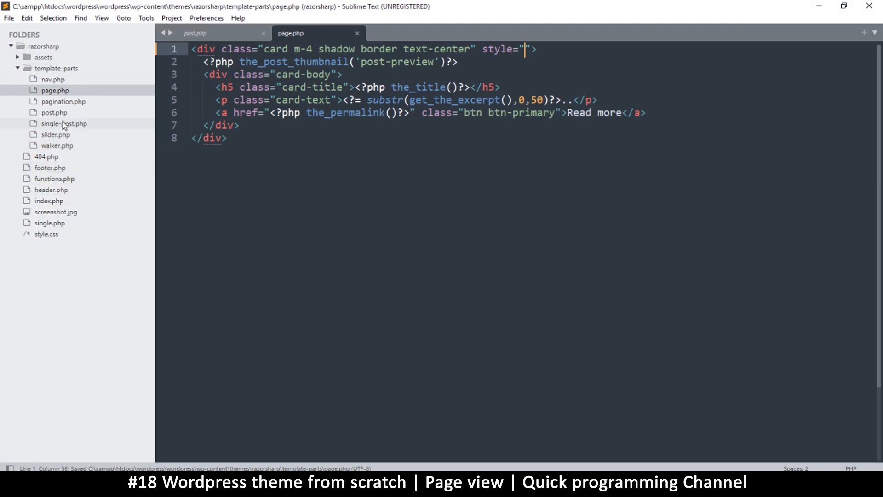
{"action": "left_click", "coordinate": [50, 200]}
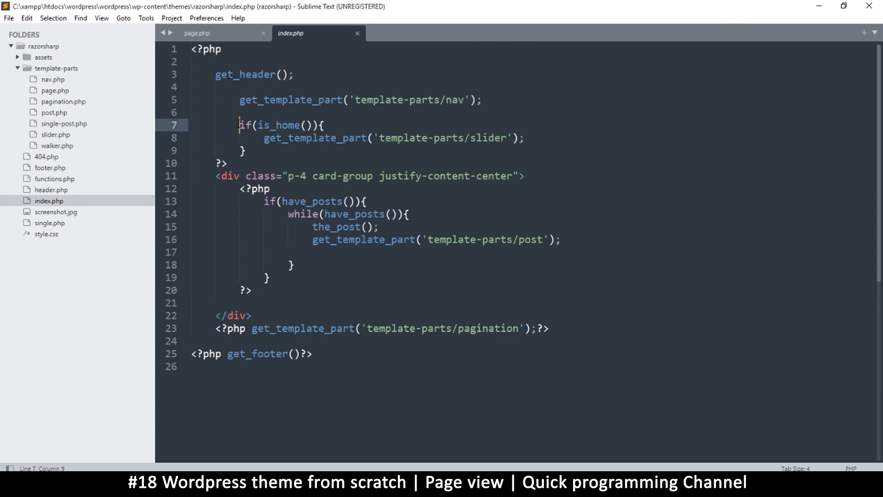
Copy the if(is_home()) block into the while loop and re-indent it.
{"action": "left_click_drag", "start_coordinate": [238, 124], "coordinate": [245, 150]}
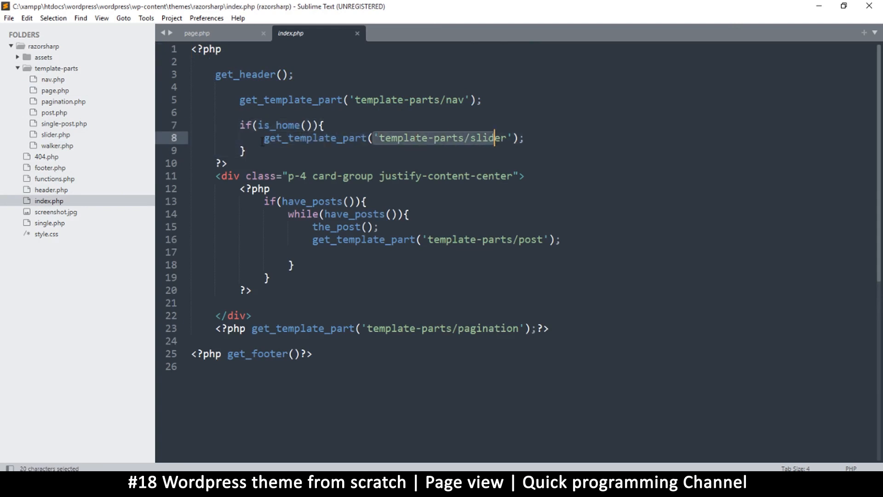
{"action": "left_click_drag", "start_coordinate": [496, 138], "coordinate": [242, 151]}
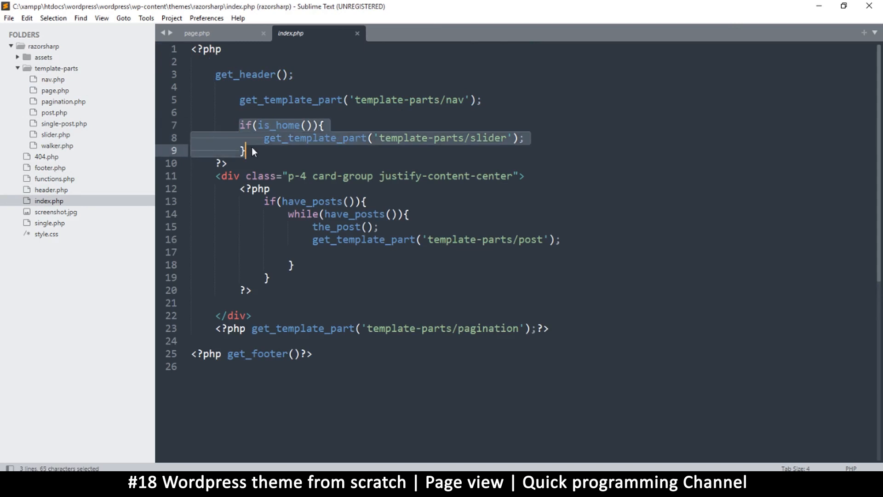
{"action": "key", "text": "ctrl+c"}
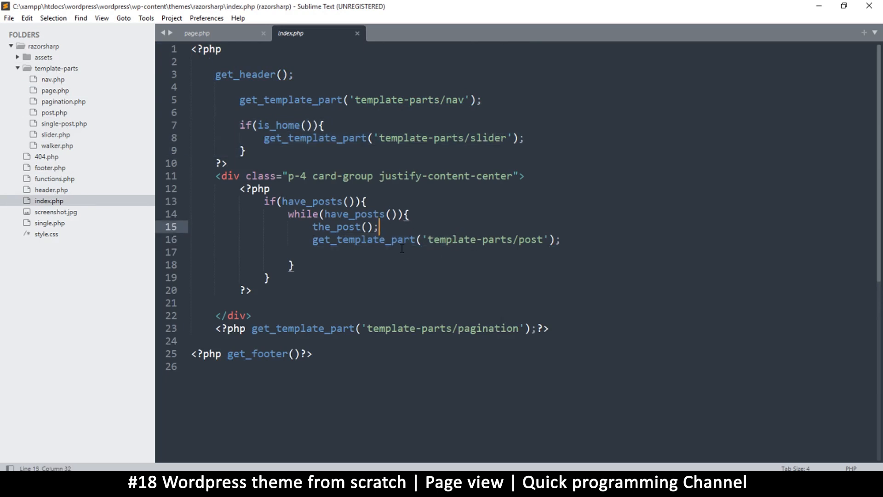
{"action": "mouse_move", "coordinate": [448, 274]}
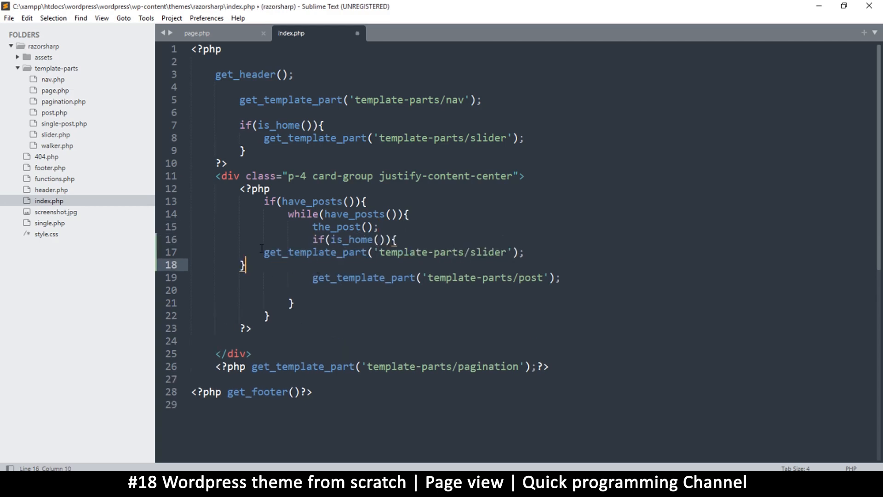
{"action": "left_click", "coordinate": [264, 252]}
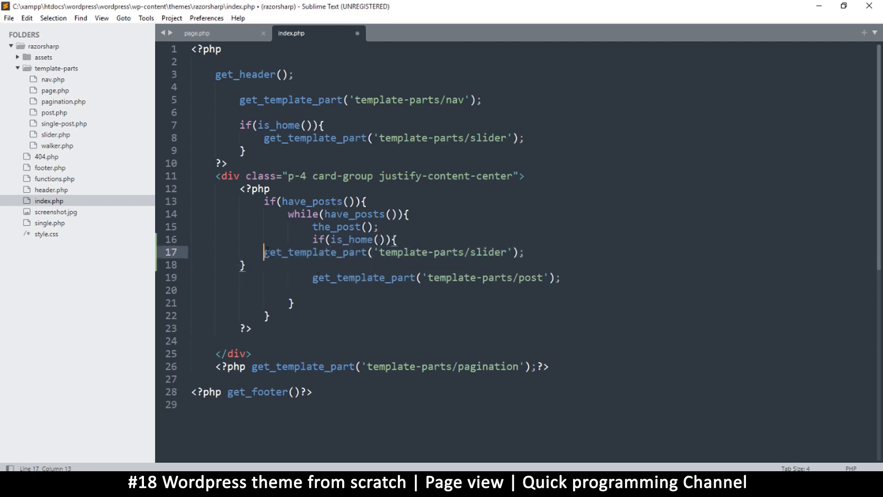
{"action": "left_click_drag", "start_coordinate": [262, 252], "coordinate": [319, 265]}
{"action": "type", "text": "ps"}
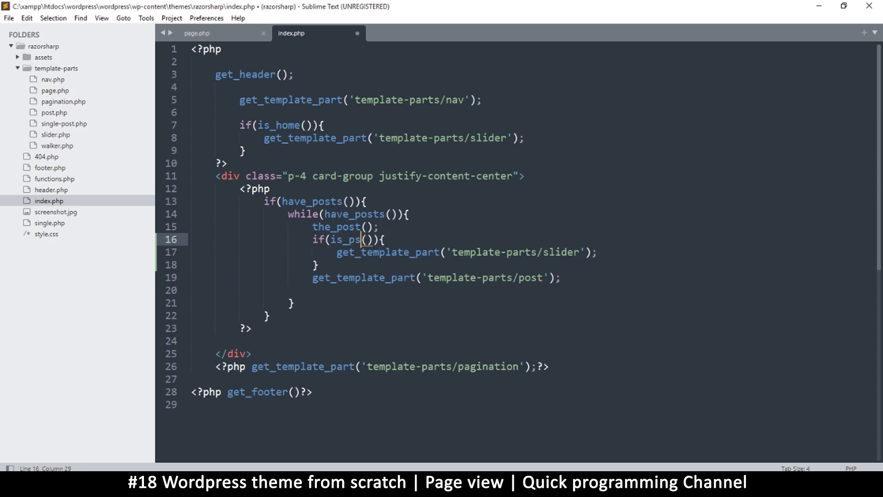
Change the condition to is_page() loading template-parts/page, add else for post, and save.
{"action": "type", "text": "e"}
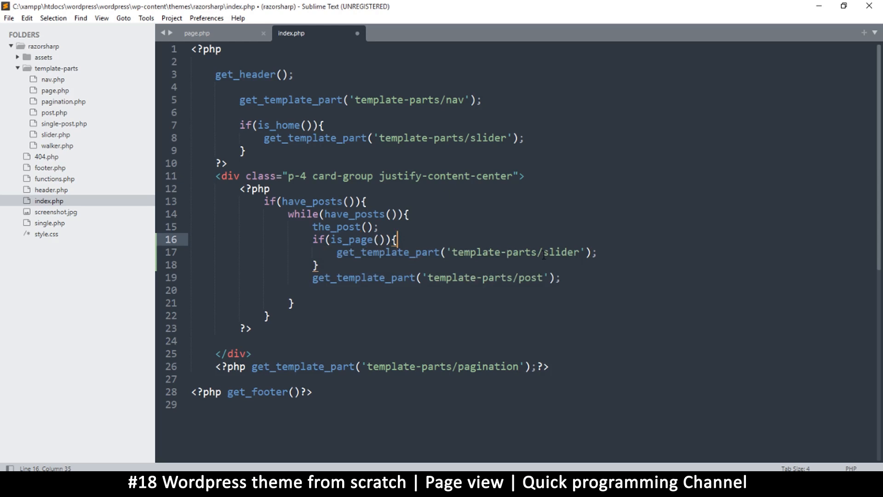
{"action": "type", "text": "pag"}
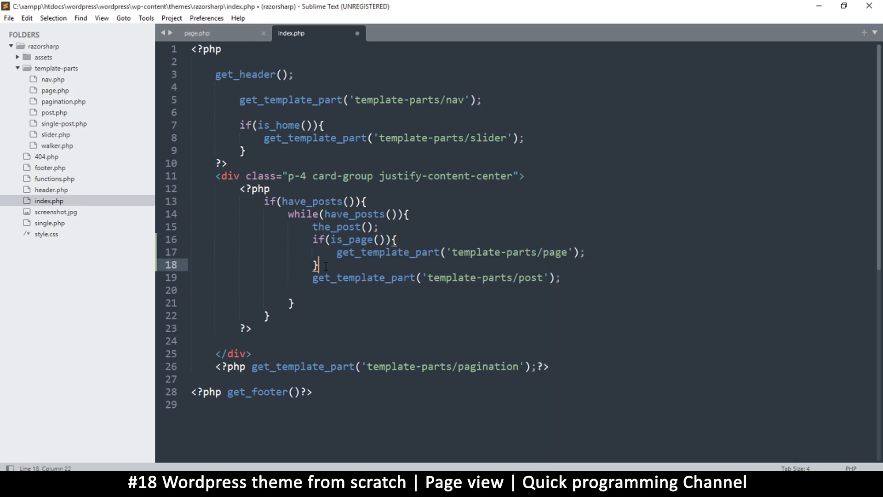
{"action": "type", "text": "else"}
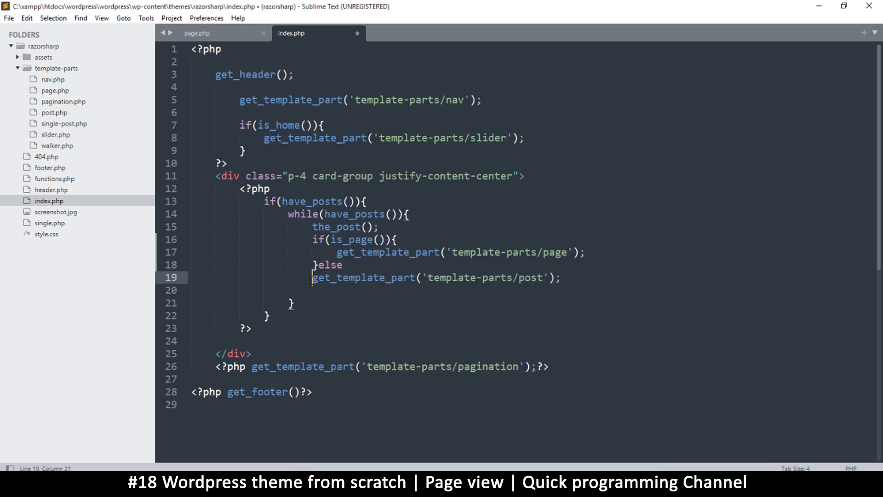
{"action": "type", "text": "{"}
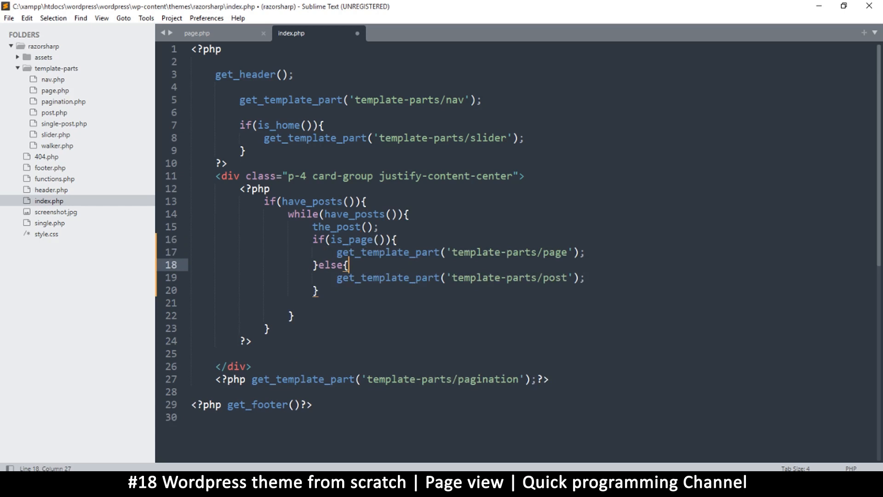
{"action": "key", "text": "ctrl+s"}
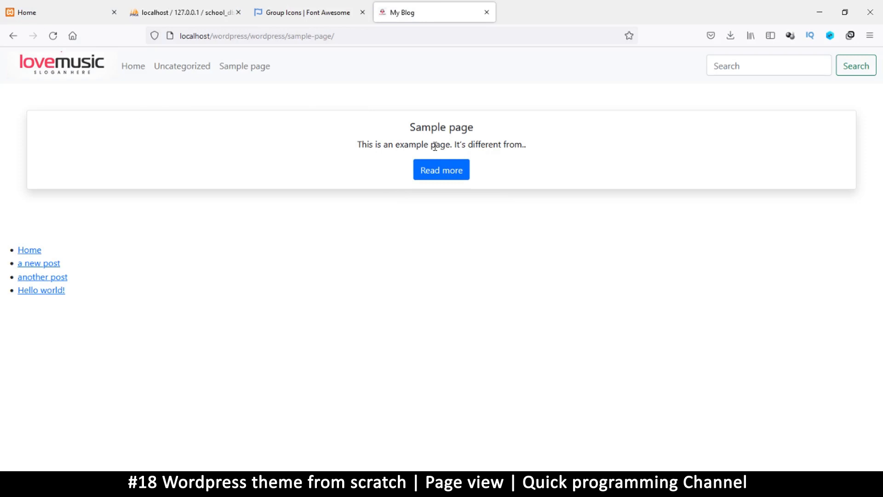
{"action": "mouse_move", "coordinate": [824, 177]}
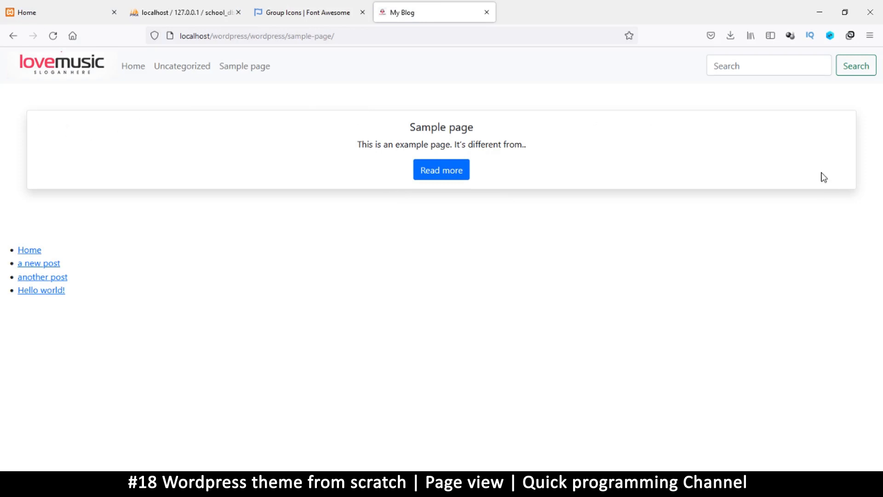
{"action": "mouse_move", "coordinate": [410, 431]}
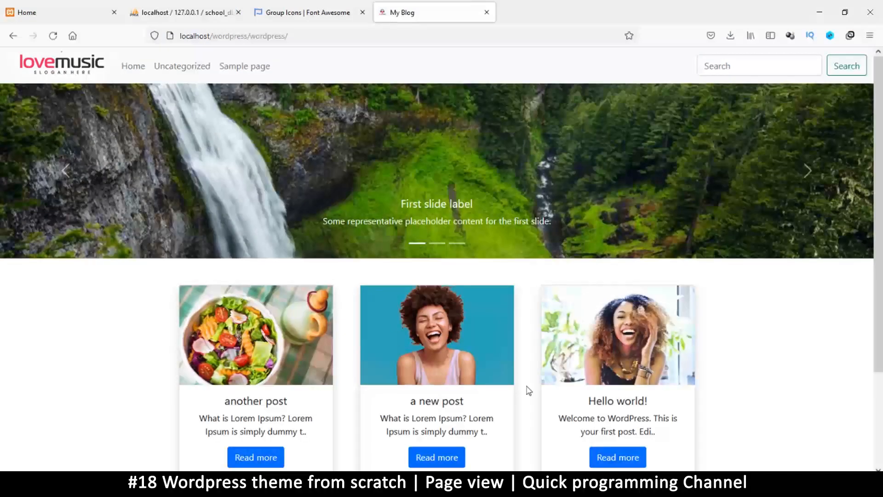
Switch from Firefox back to Sublime Text on index.php.
{"action": "left_click", "coordinate": [245, 66]}
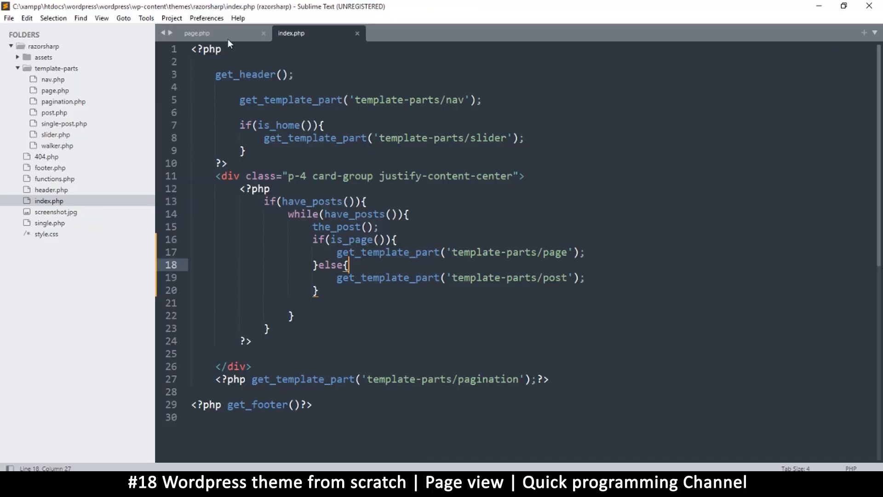
Remove the shadow and border classes from the card in page.php.
{"action": "left_click", "coordinate": [197, 33]}
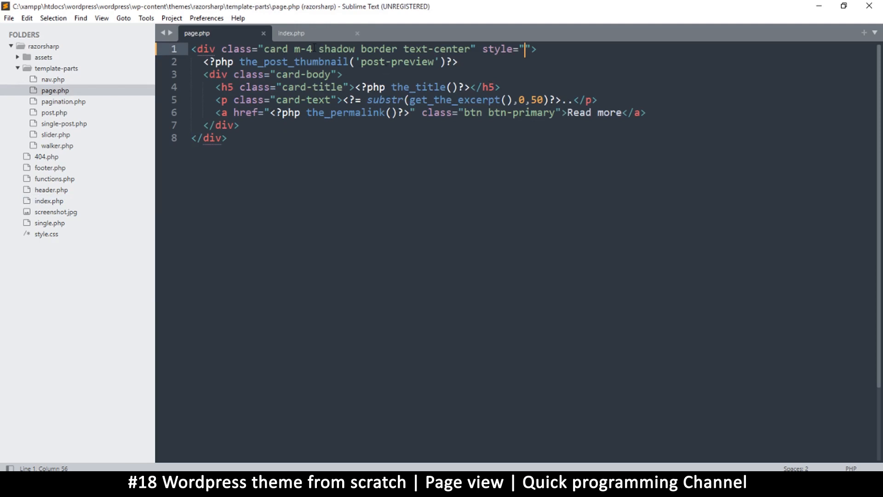
{"action": "left_click_drag", "start_coordinate": [313, 49], "coordinate": [402, 49]}
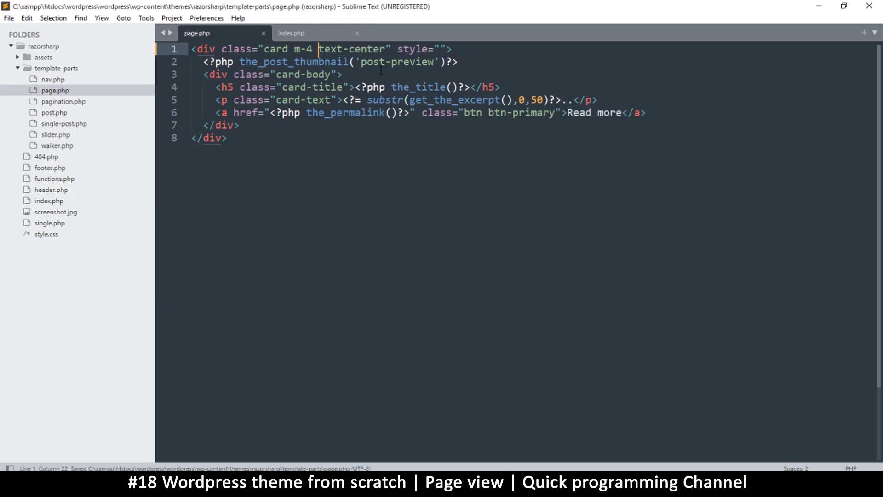
{"action": "mouse_move", "coordinate": [595, 151]}
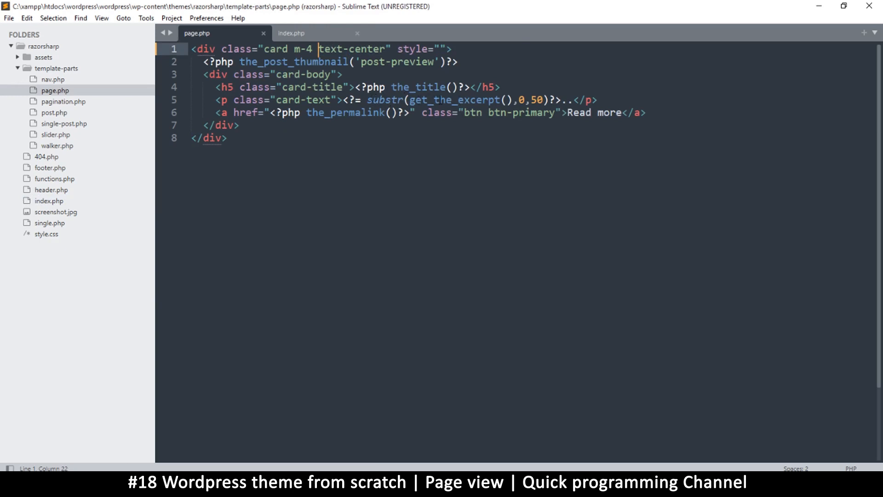
Replace substr(get_the_excerpt(),0,50) with the_content() in page.php.
{"action": "double_click", "coordinate": [473, 99]}
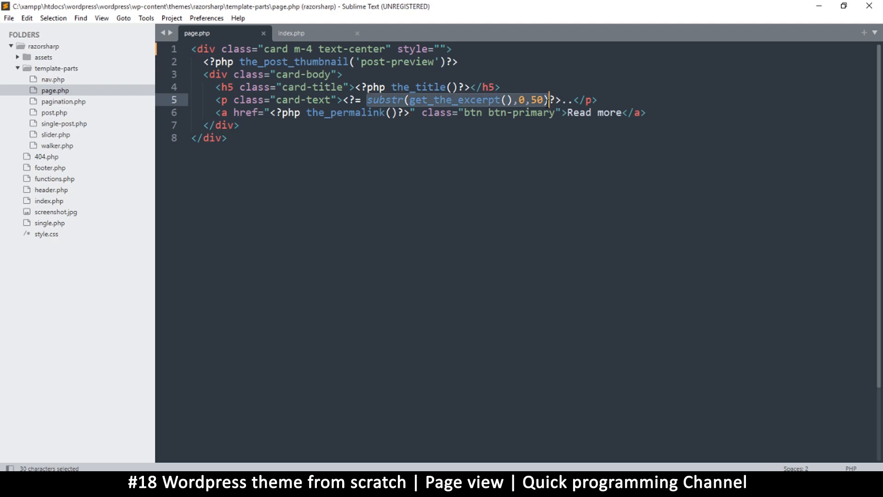
{"action": "type", "text": "the"}
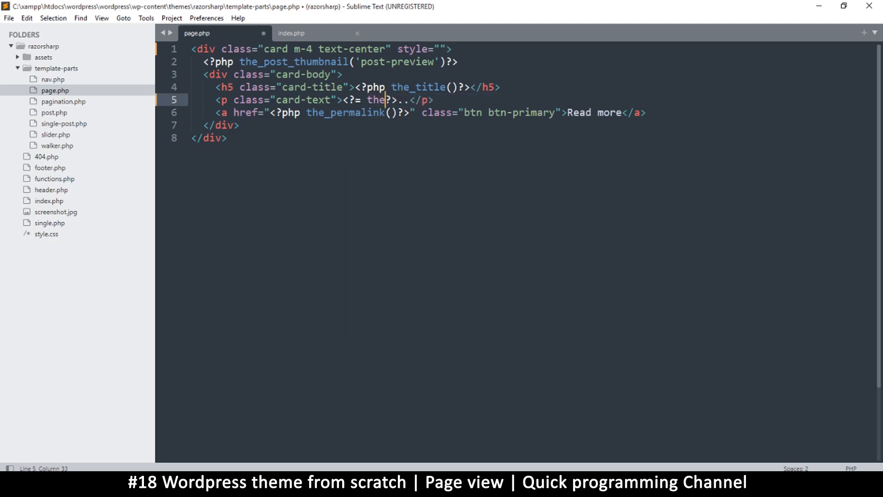
{"action": "type", "text": "e-"}
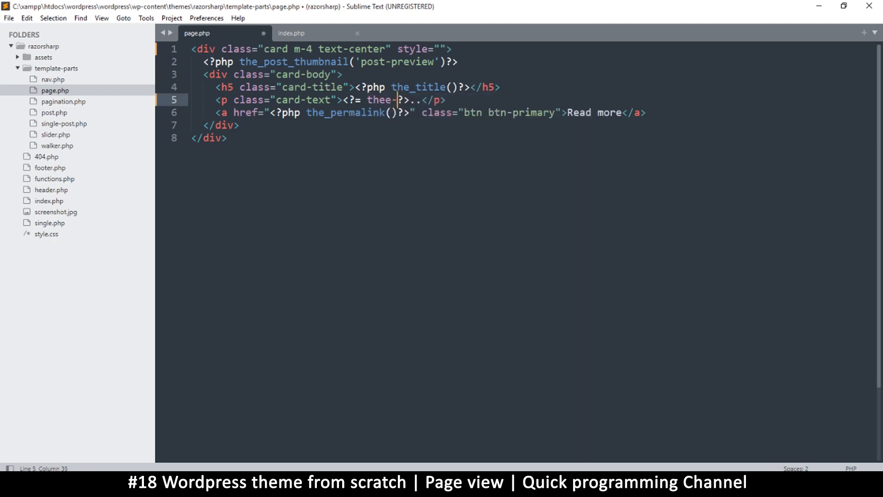
{"action": "type", "text": "content"}
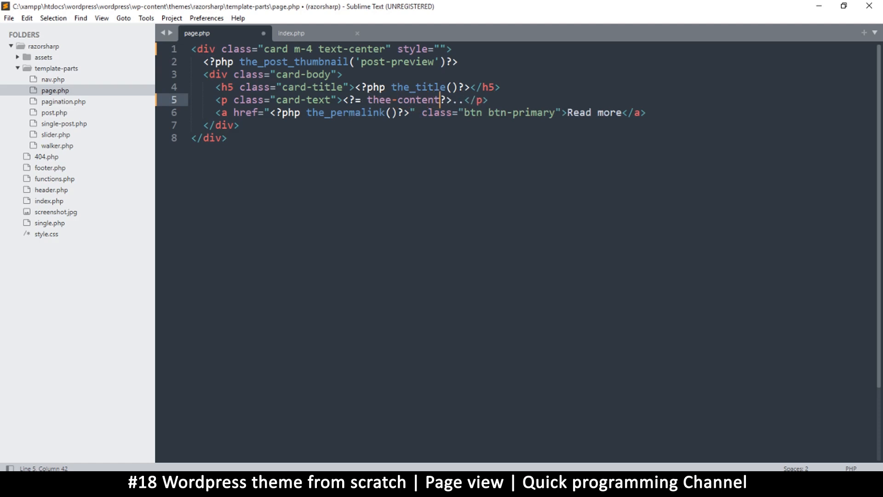
{"action": "type", "text": "()"}
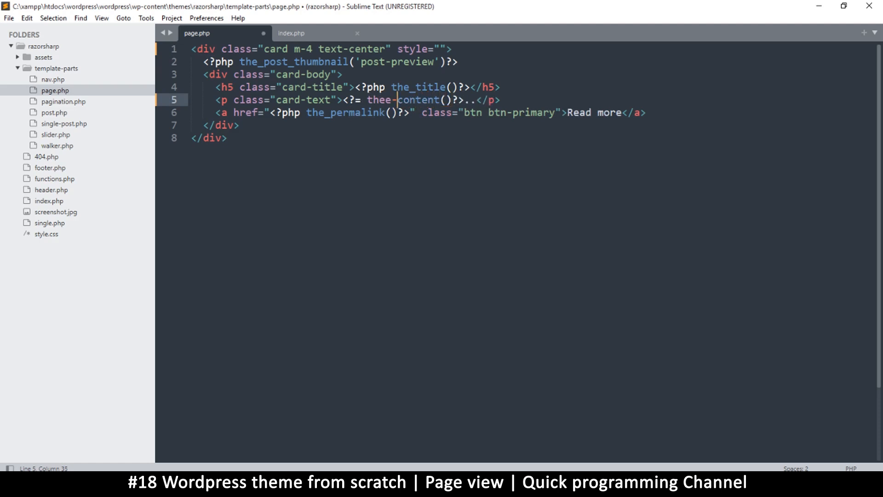
{"action": "key", "text": "Backspace"}
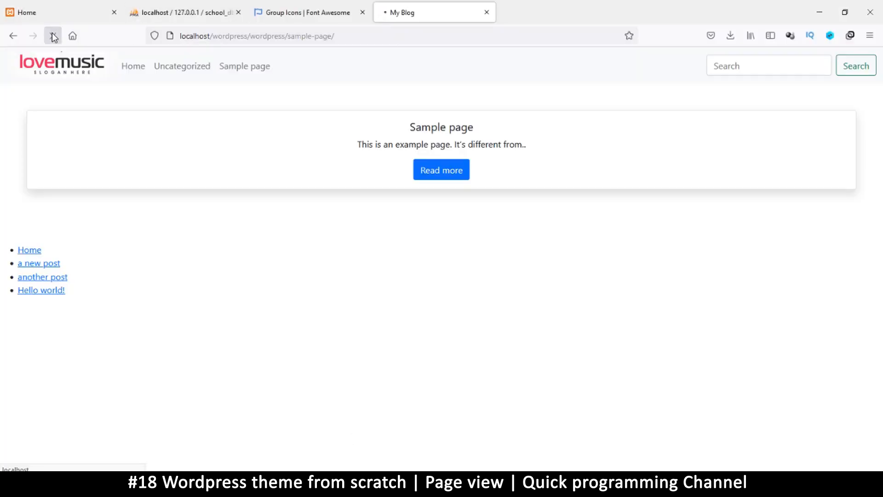
Reload the Sample page in Firefox to show the full page text.
{"action": "left_click", "coordinate": [52, 36]}
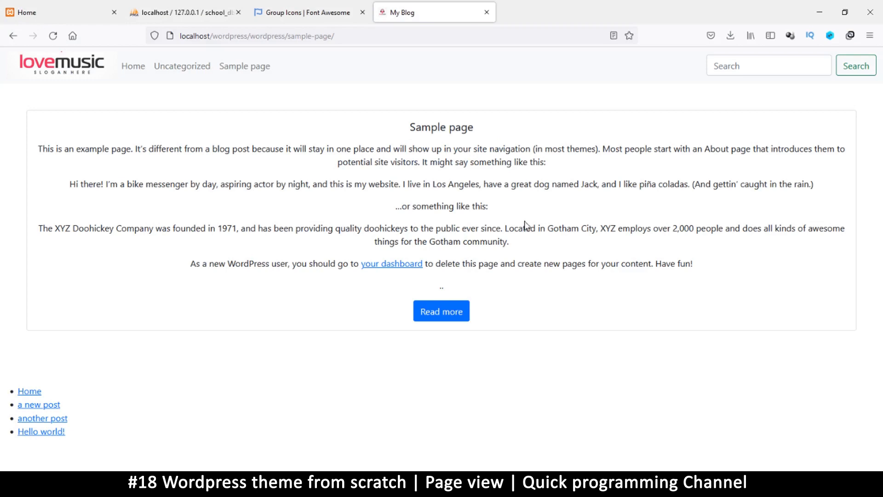
{"action": "mouse_move", "coordinate": [420, 138]}
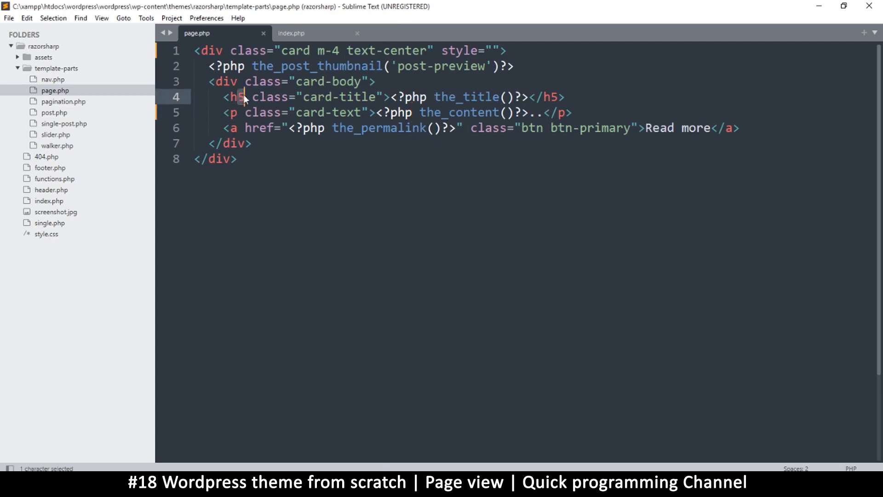
Change the page title to an h4, remove the stray character, and save page.php.
{"action": "type", "text": "4"}
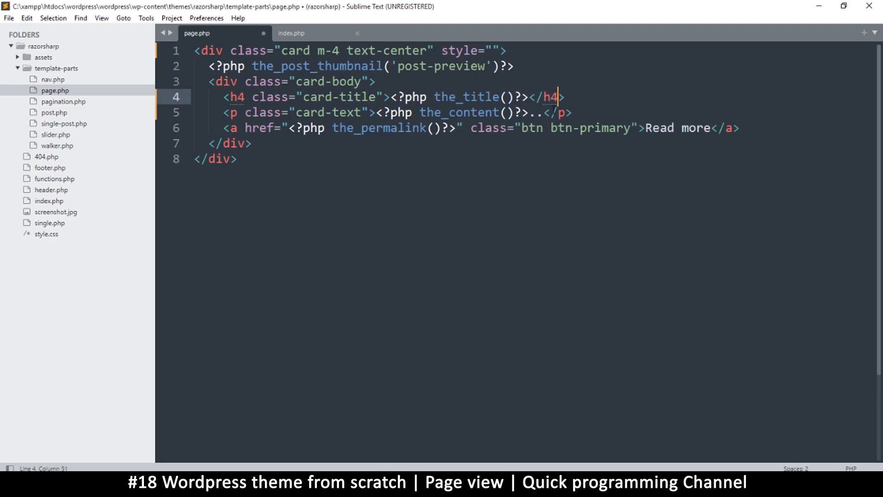
{"action": "key", "text": "ctrl+s"}
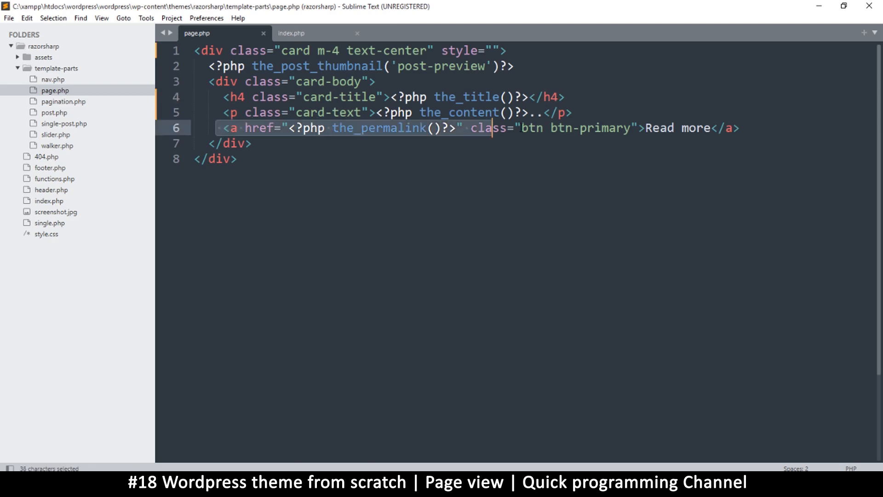
{"action": "type", "text": "="}
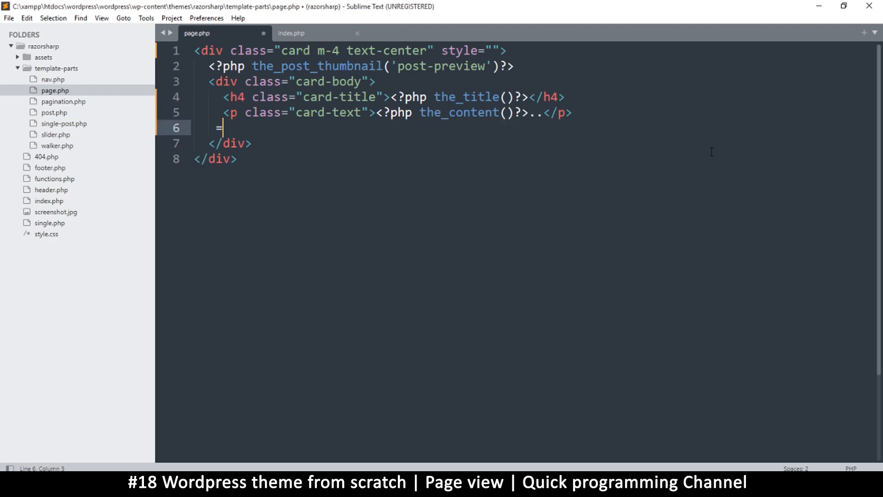
{"action": "key", "text": "ctrl+s"}
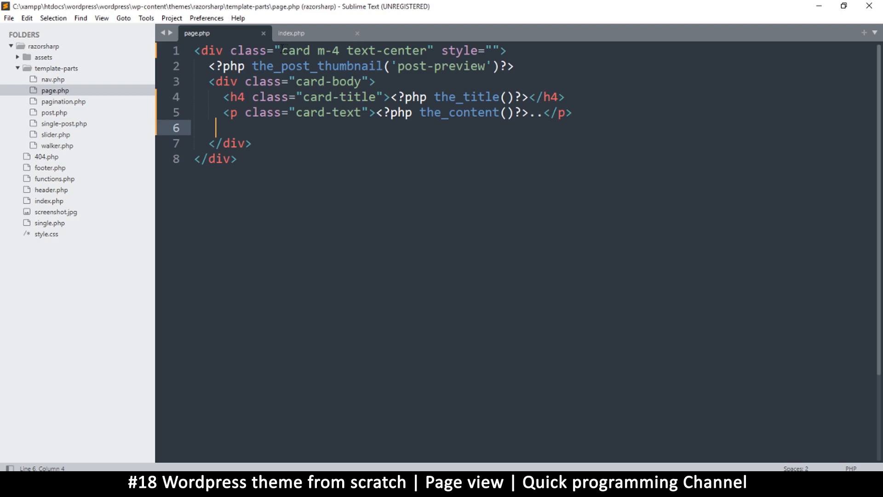
Delete the card class from the outer div in page.php.
{"action": "double_click", "coordinate": [294, 51]}
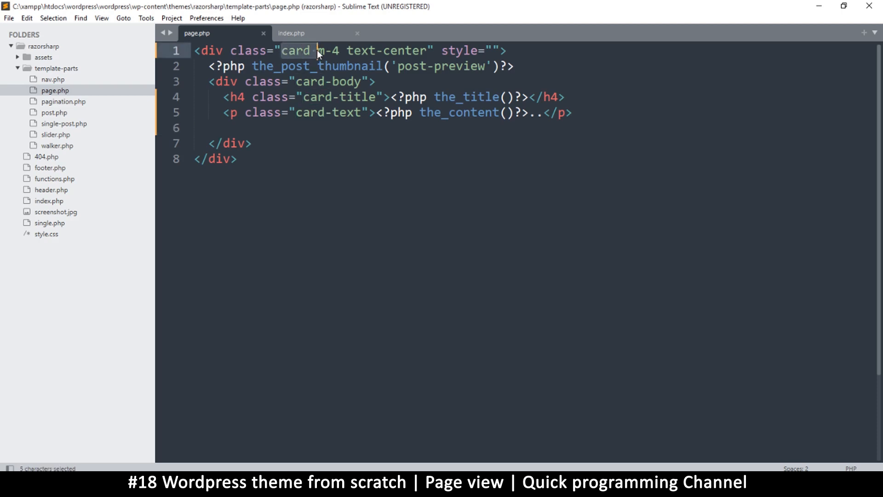
{"action": "key", "text": "Delete"}
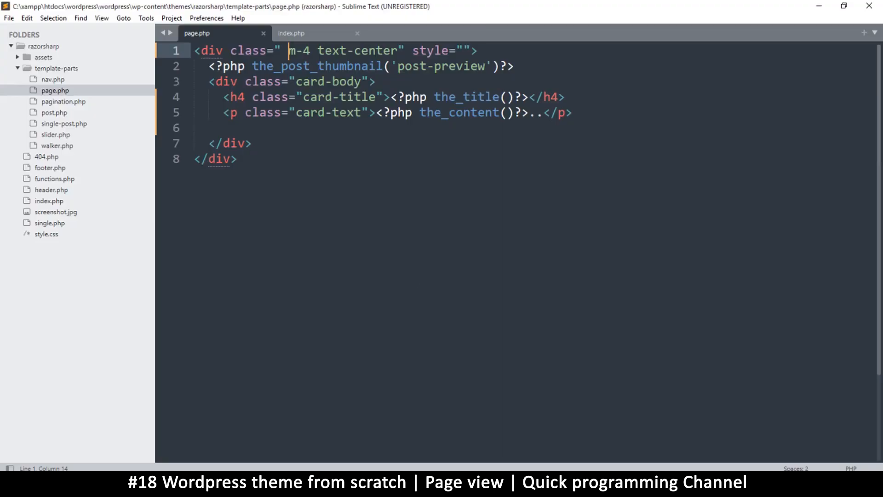
{"action": "left_click", "coordinate": [397, 50]}
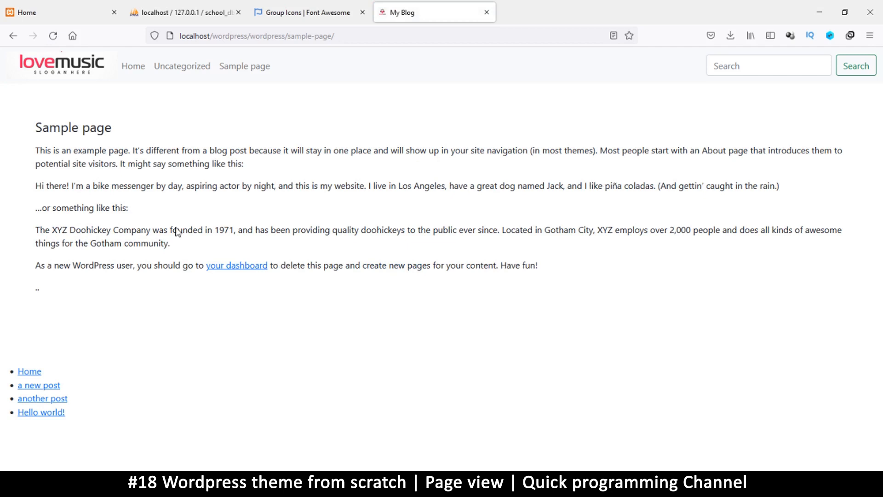
{"action": "mouse_move", "coordinate": [316, 182]}
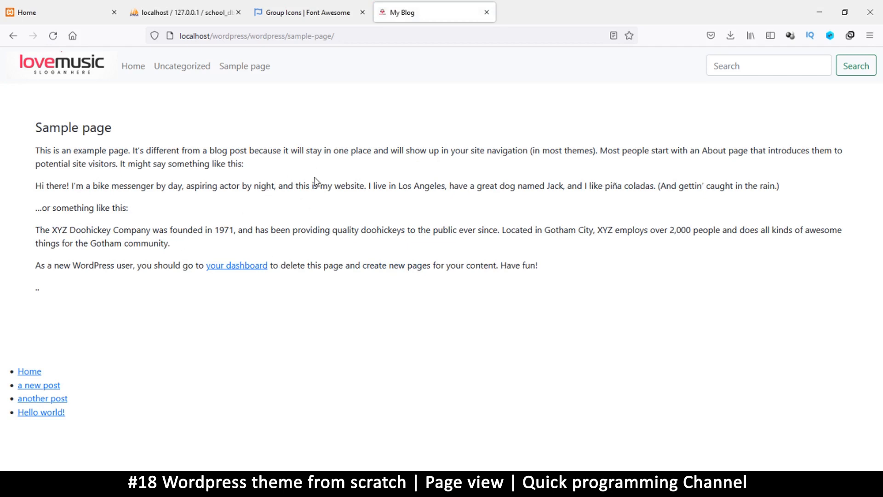
{"action": "left_click_drag", "start_coordinate": [35, 127], "coordinate": [297, 150]}
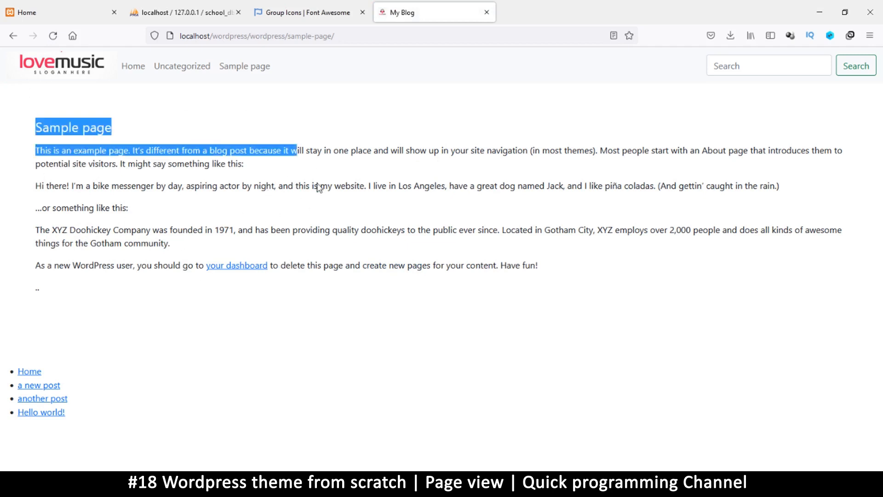
{"action": "left_click", "coordinate": [245, 66]}
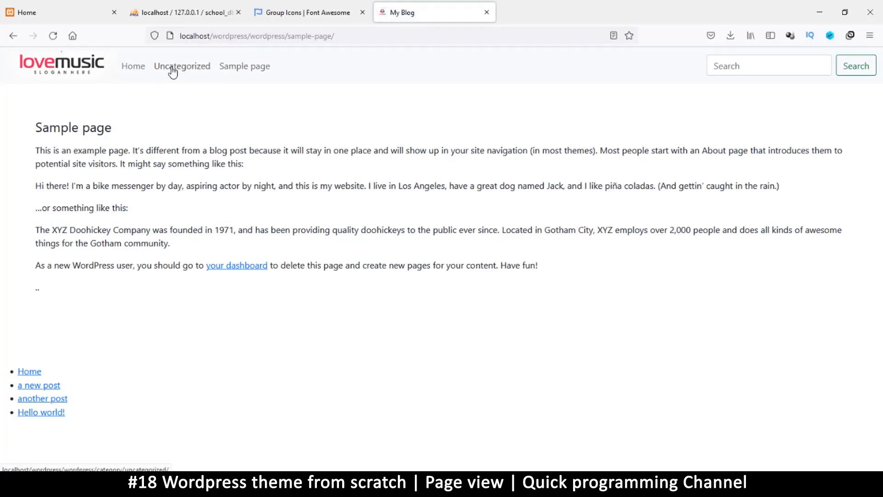
{"action": "left_click", "coordinate": [181, 66]}
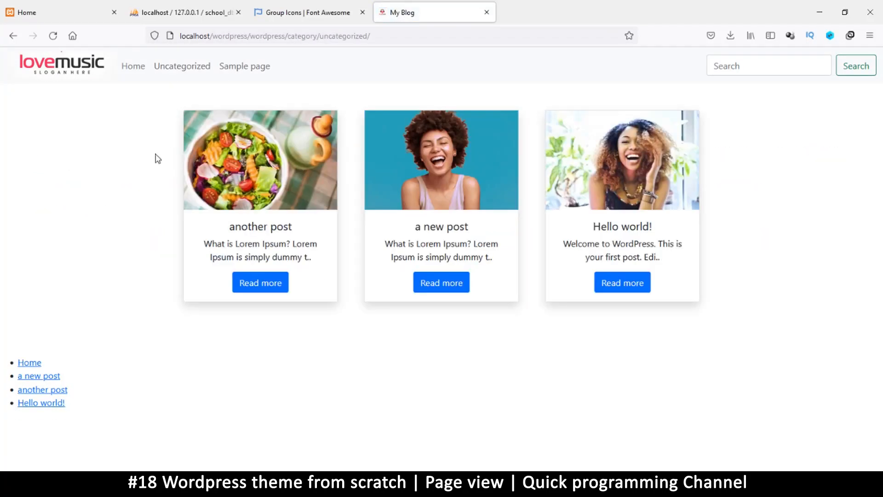
{"action": "left_click", "coordinate": [133, 67]}
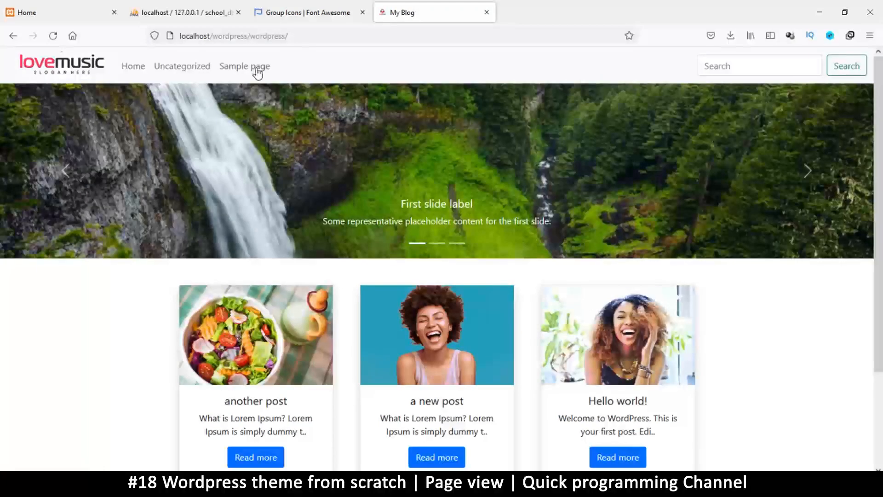
{"action": "left_click", "coordinate": [245, 66]}
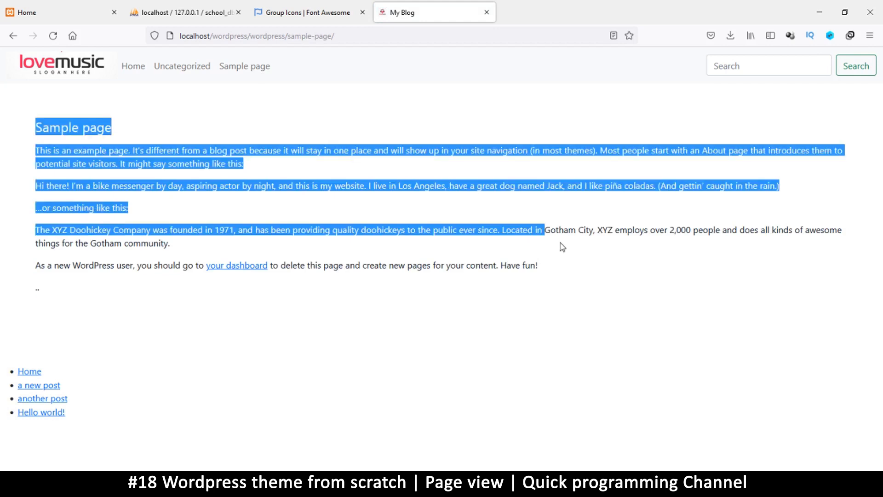
{"action": "left_click", "coordinate": [313, 116]}
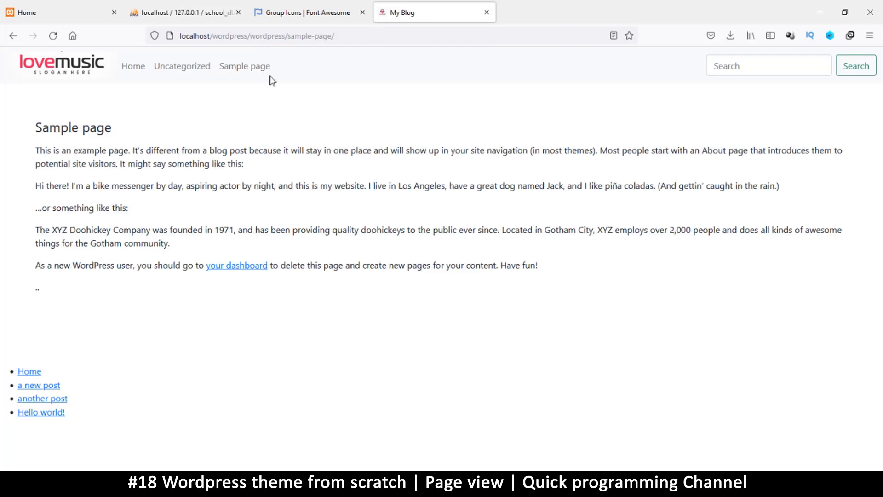
{"action": "mouse_move", "coordinate": [293, 77]}
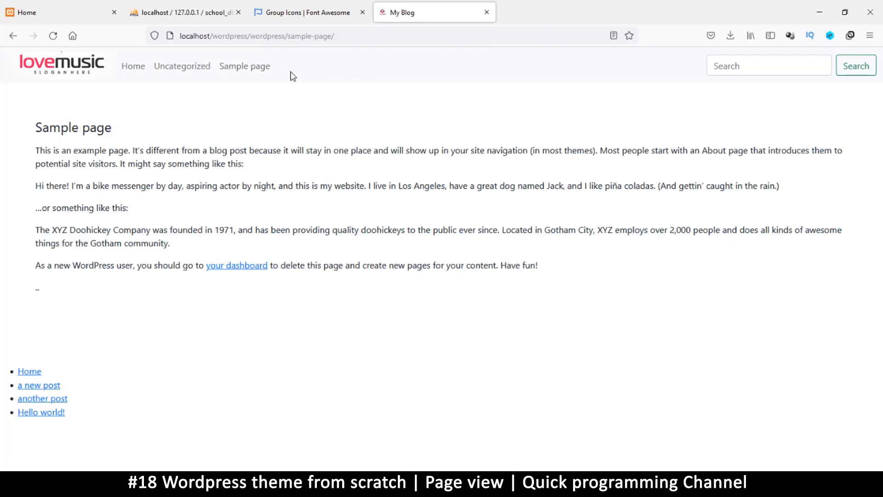
{"action": "mouse_move", "coordinate": [89, 201]}
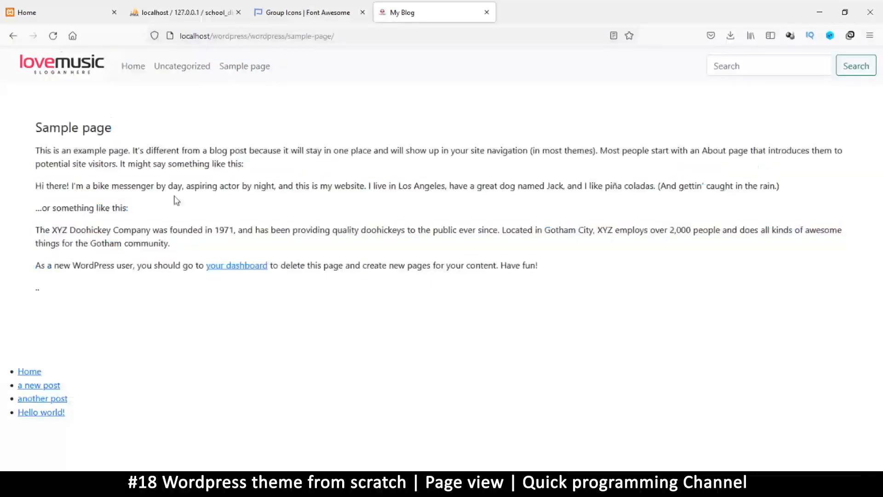
{"action": "mouse_move", "coordinate": [297, 187]}
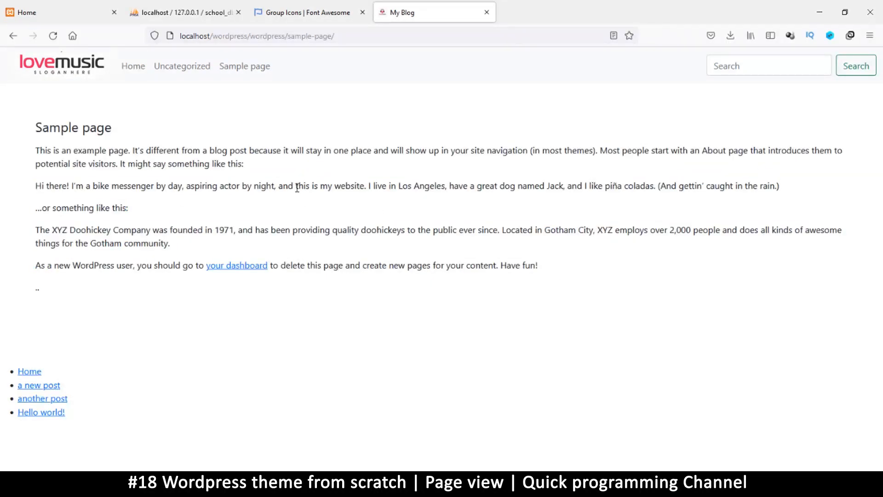
{"action": "mouse_move", "coordinate": [392, 457]}
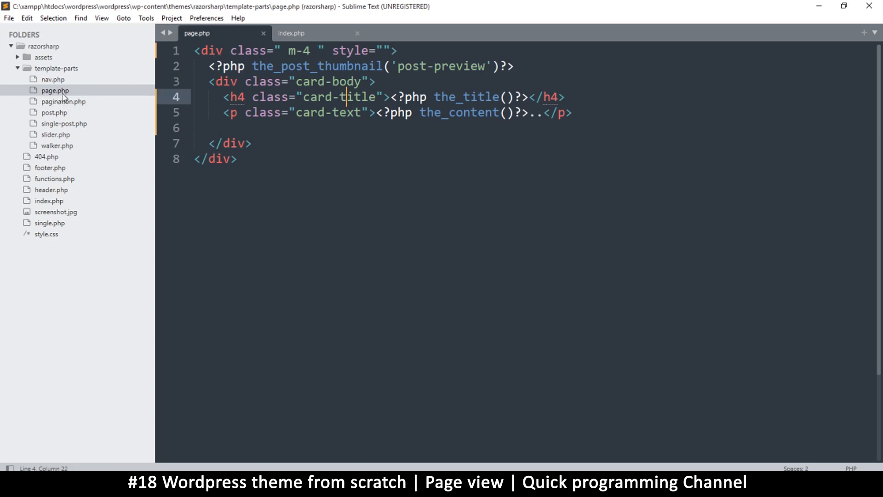
Switch to the index.php tab to review the template.
{"action": "left_click", "coordinate": [292, 34]}
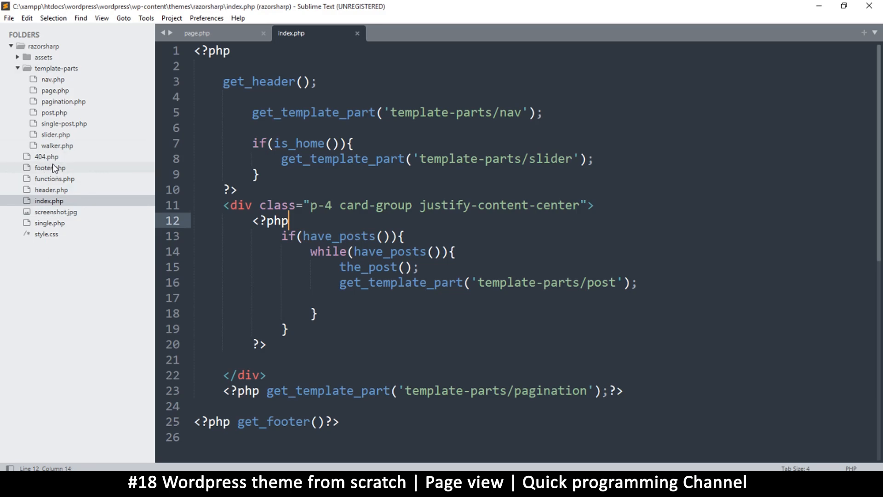
{"action": "mouse_move", "coordinate": [55, 90]}
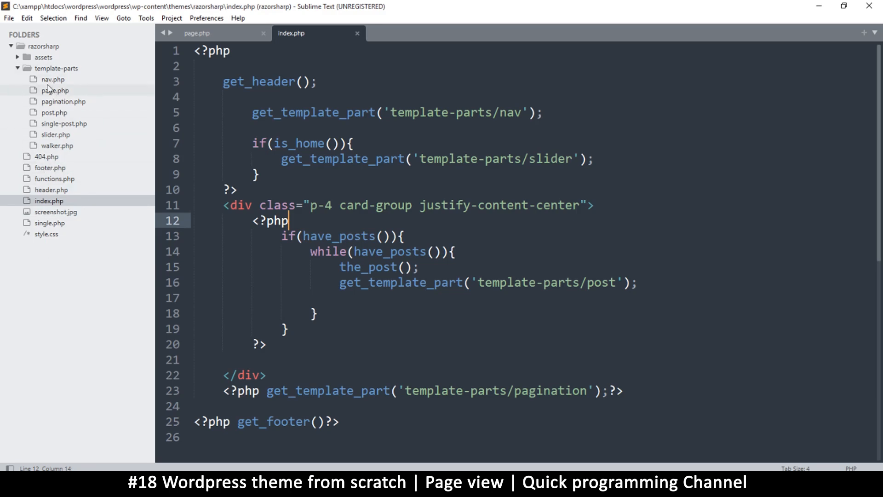
{"action": "mouse_move", "coordinate": [60, 178]}
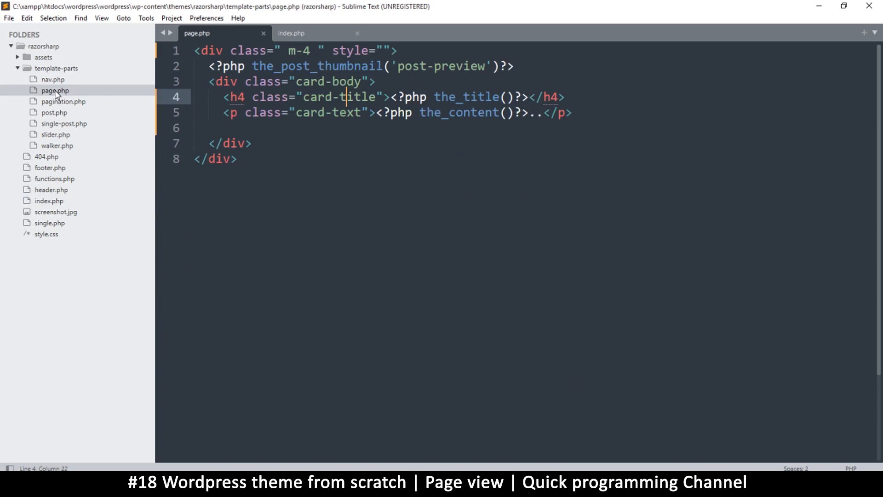
{"action": "mouse_move", "coordinate": [72, 94]}
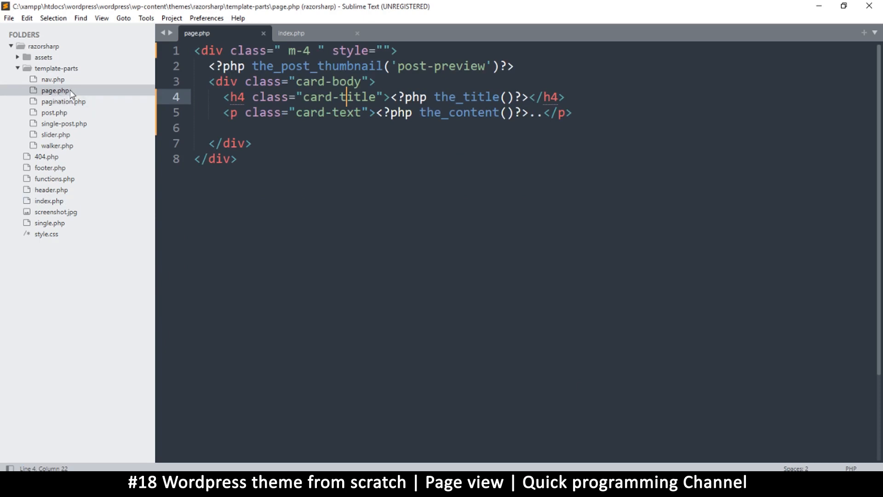
Reveal page.php's containing folder from the sidebar so it can be moved to the theme root.
{"action": "right_click", "coordinate": [63, 123]}
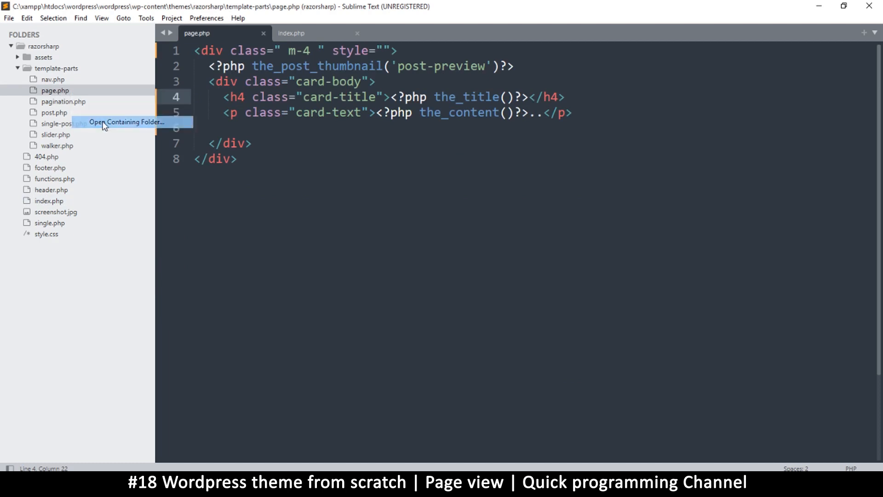
{"action": "left_click", "coordinate": [126, 122]}
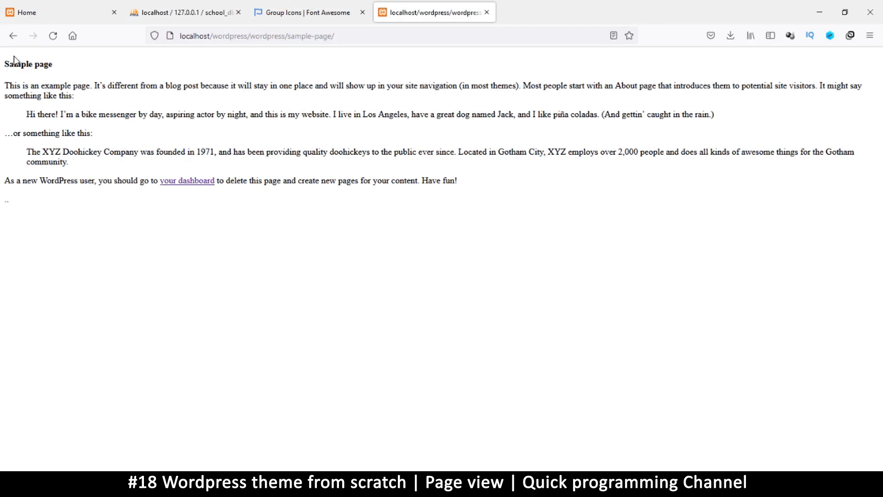
{"action": "mouse_move", "coordinate": [471, 169]}
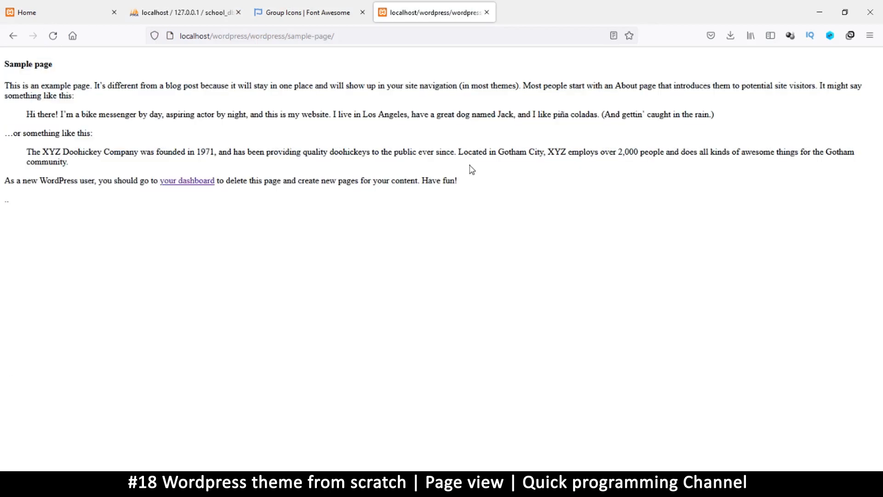
{"action": "mouse_move", "coordinate": [397, 450]}
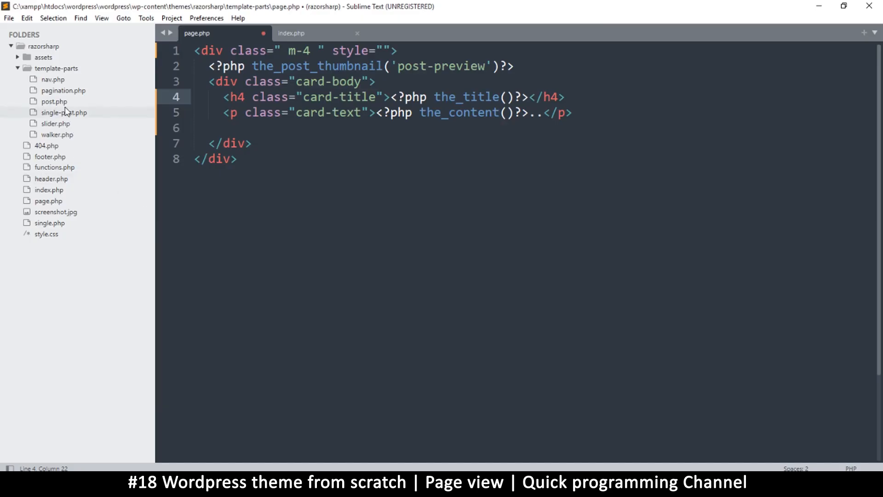
Copy index.php's header, nav and slider lines 1–10 and open the theme-root page.php.
{"action": "left_click", "coordinate": [292, 34]}
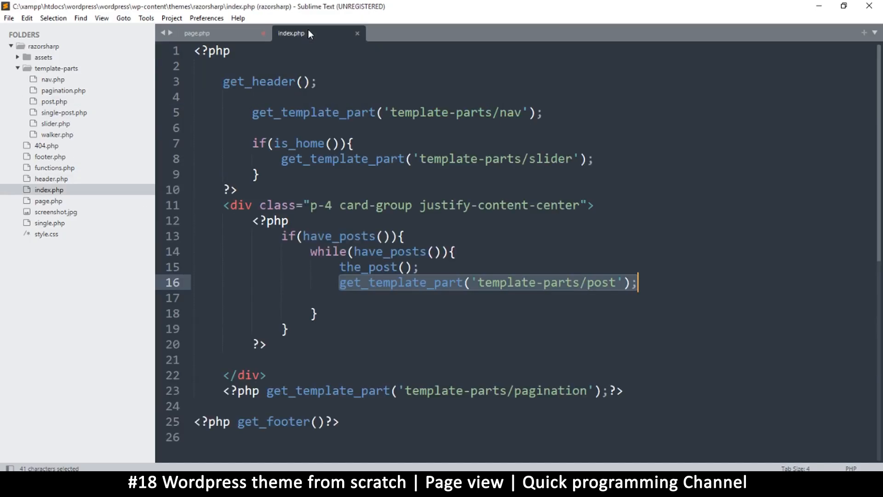
{"action": "left_click", "coordinate": [197, 33]}
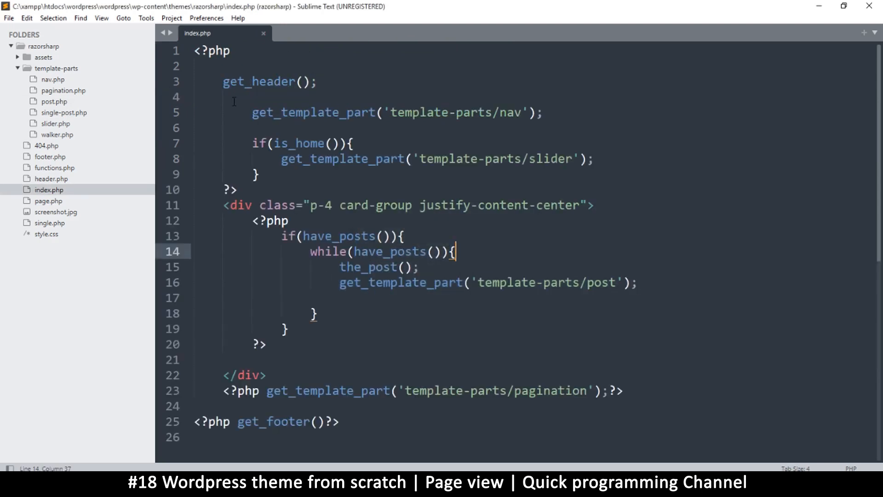
{"action": "left_click_drag", "start_coordinate": [223, 81], "coordinate": [251, 360]}
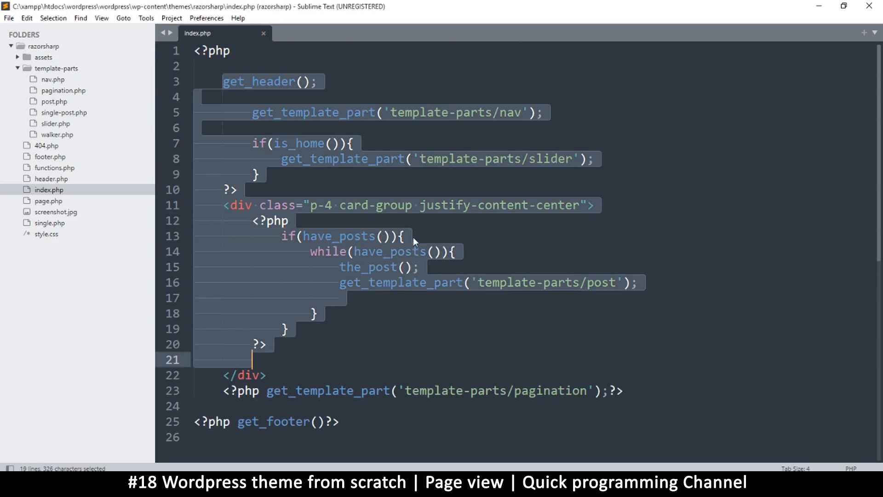
{"action": "left_click", "coordinate": [405, 236]}
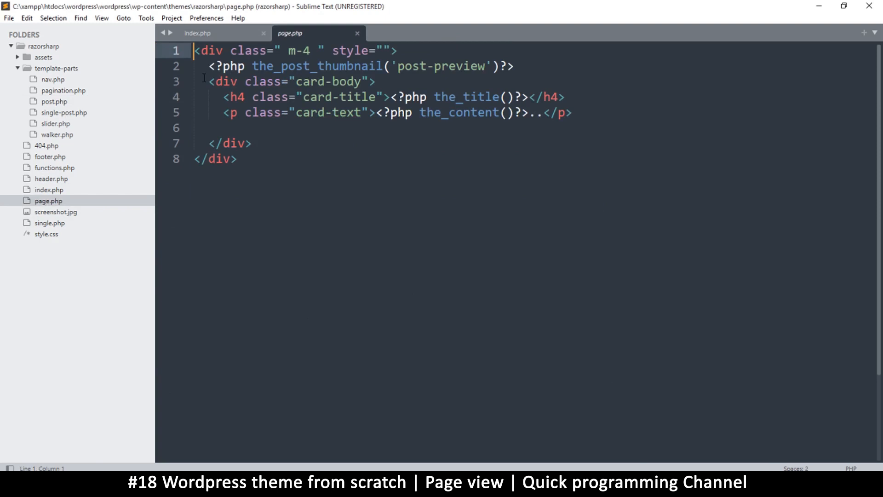
{"action": "mouse_move", "coordinate": [372, 418]}
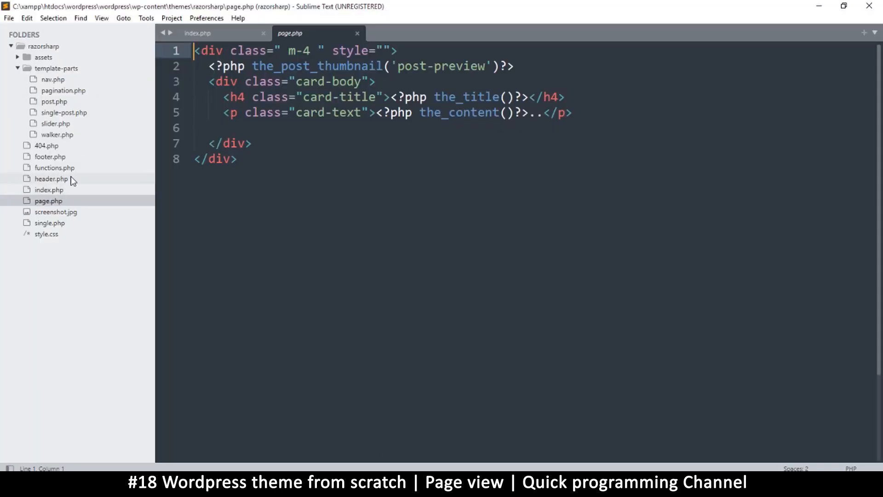
{"action": "left_click", "coordinate": [197, 33]}
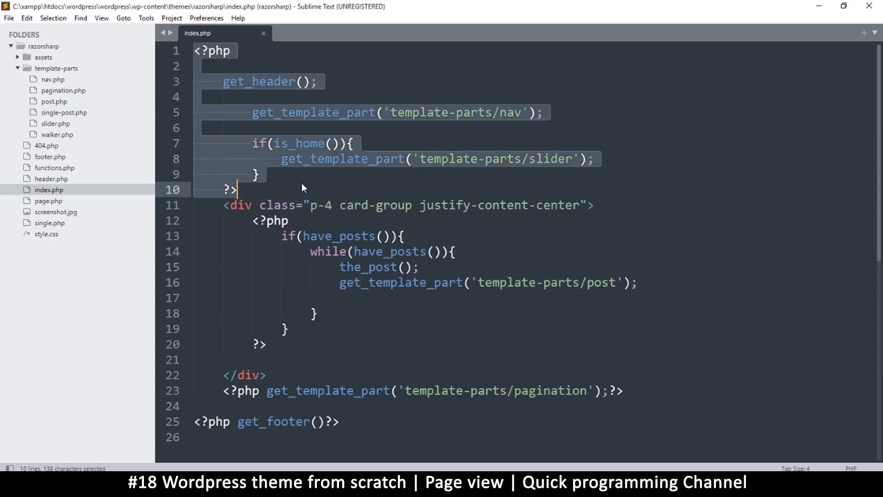
Paste the header/nav/slider block at the top of page.php and end it with <?php get_footer()?>.
{"action": "left_click", "coordinate": [49, 201]}
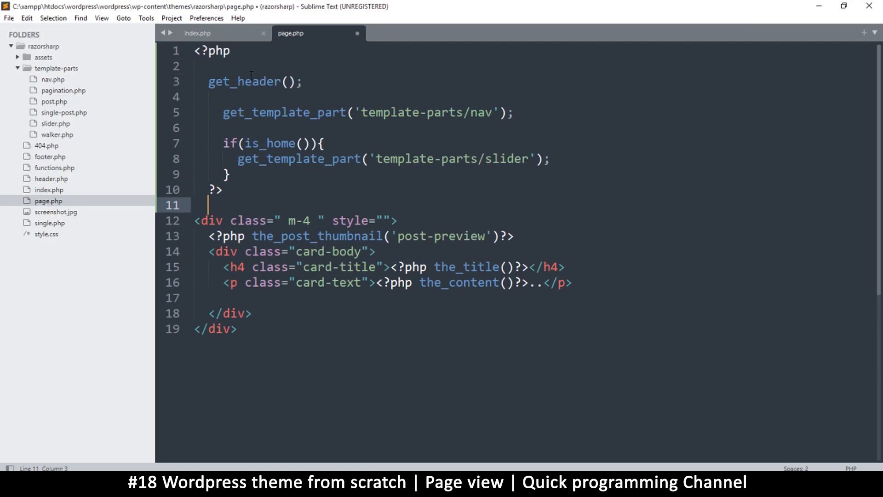
{"action": "left_click", "coordinate": [197, 33]}
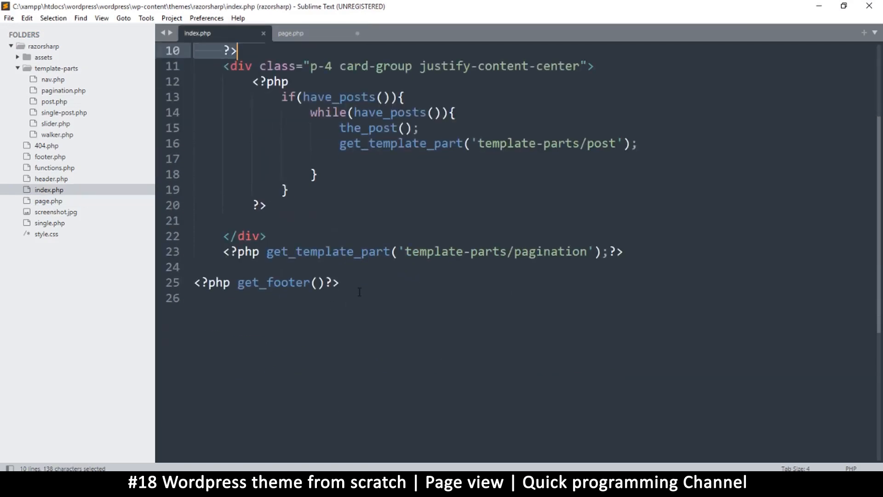
{"action": "mouse_move", "coordinate": [368, 275]}
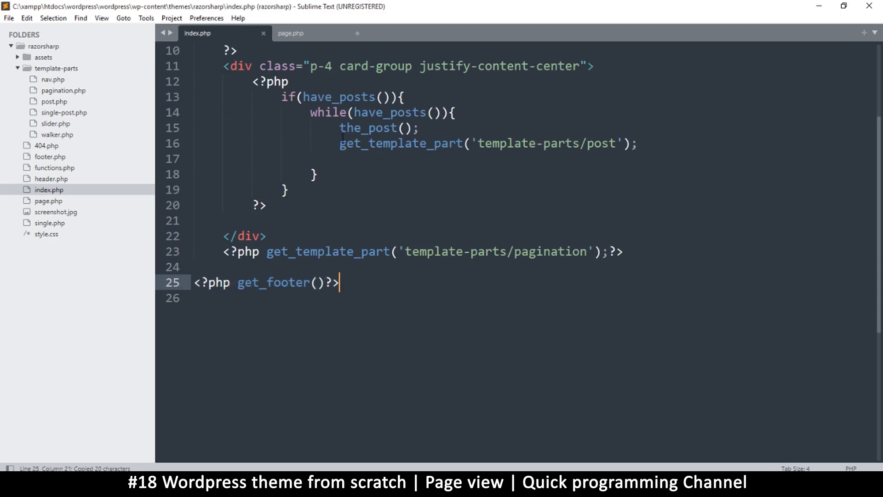
{"action": "left_click", "coordinate": [292, 33]}
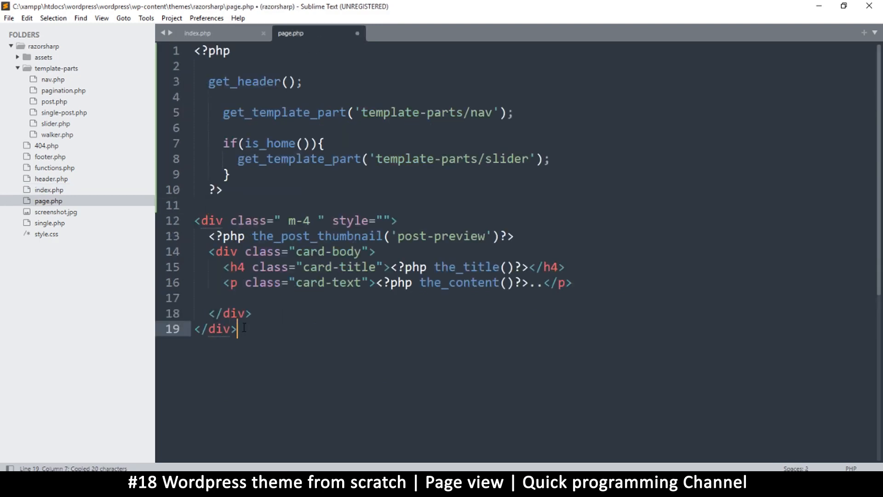
{"action": "type", "text": "<?php get_footer()?>"}
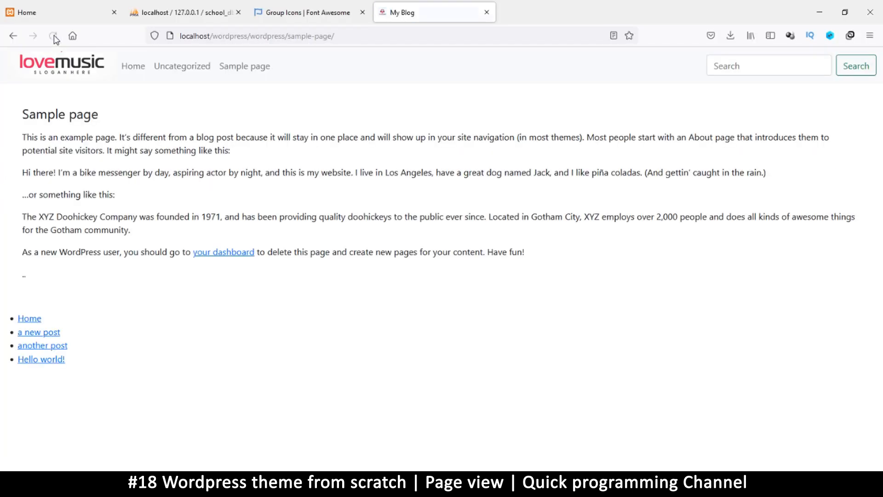
Reload the Sample page to see the header, then check the home page's slider and post cards.
{"action": "left_click", "coordinate": [53, 36]}
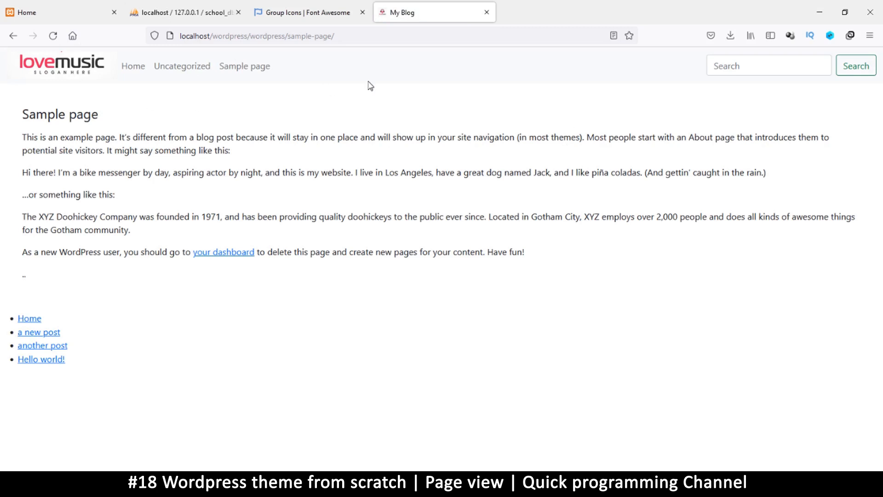
{"action": "mouse_move", "coordinate": [249, 320]}
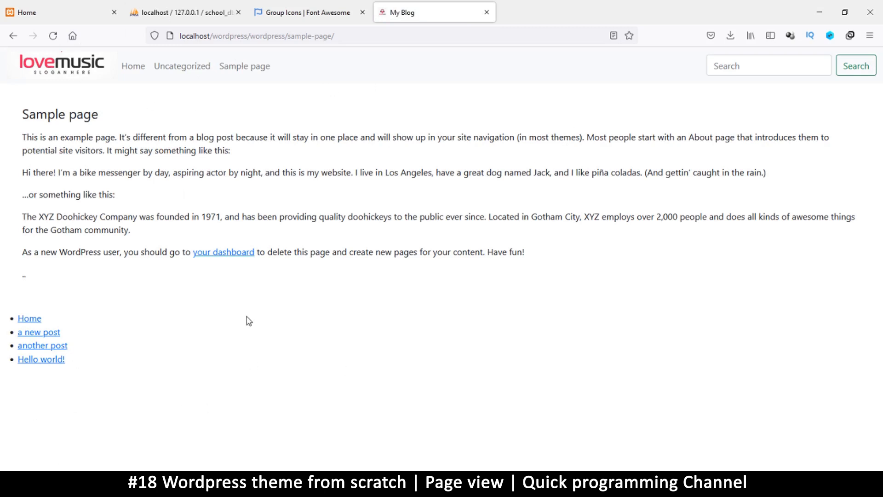
{"action": "left_click", "coordinate": [133, 66]}
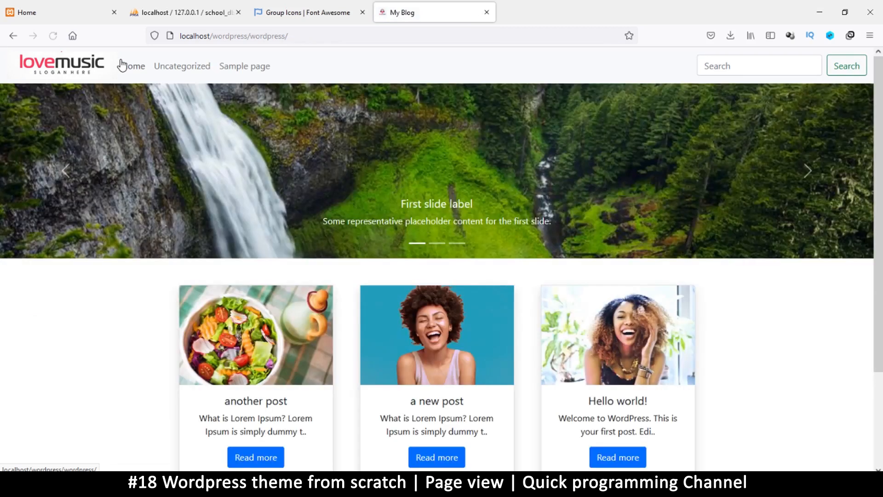
{"action": "left_click", "coordinate": [245, 66]}
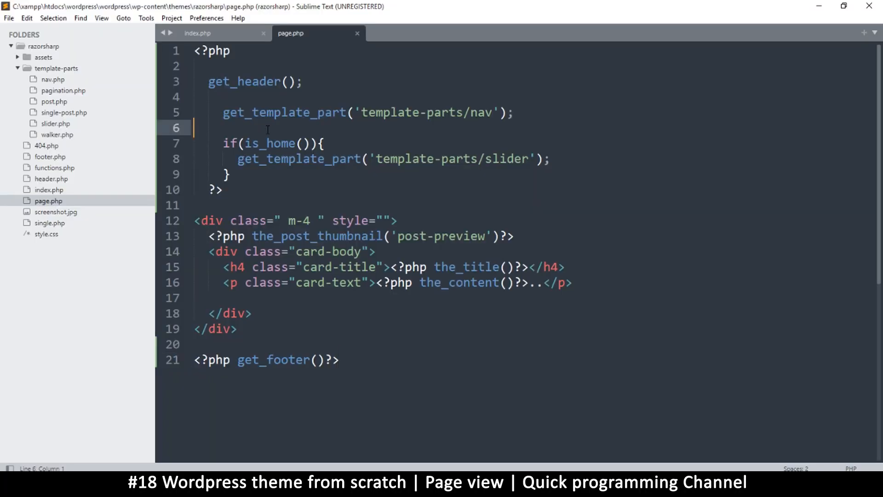
{"action": "mouse_move", "coordinate": [50, 189]}
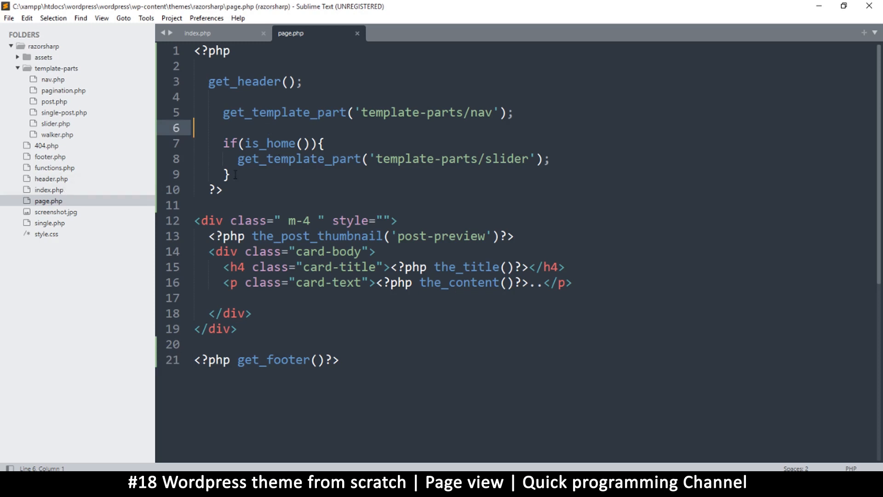
Delete the if(is_home()) slider block on lines 7–9 of page.php and save.
{"action": "left_click", "coordinate": [243, 81]}
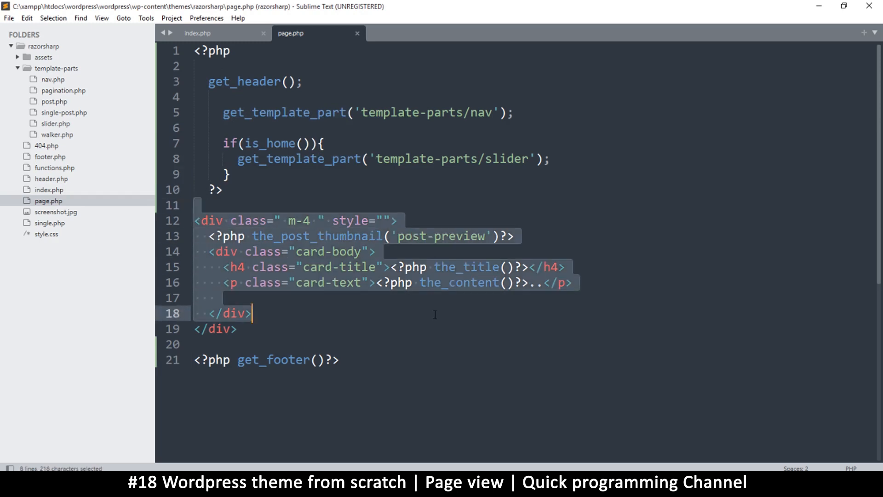
{"action": "left_click", "coordinate": [324, 237]}
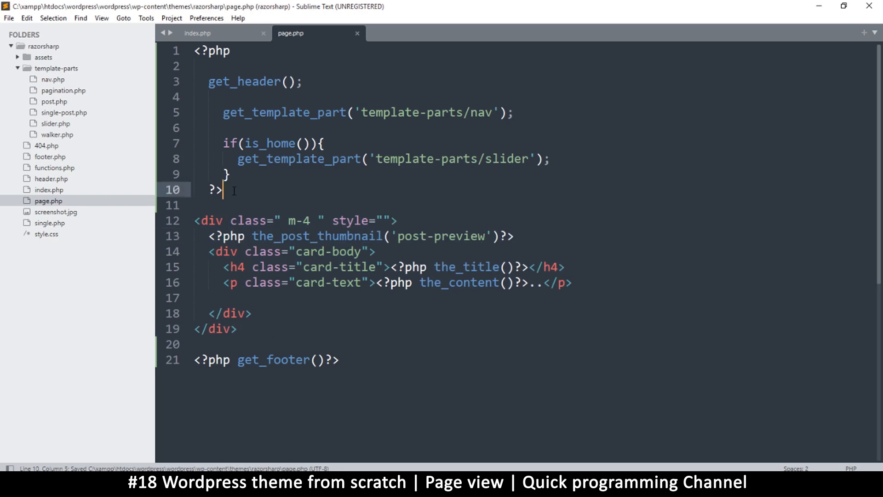
{"action": "left_click", "coordinate": [252, 160]}
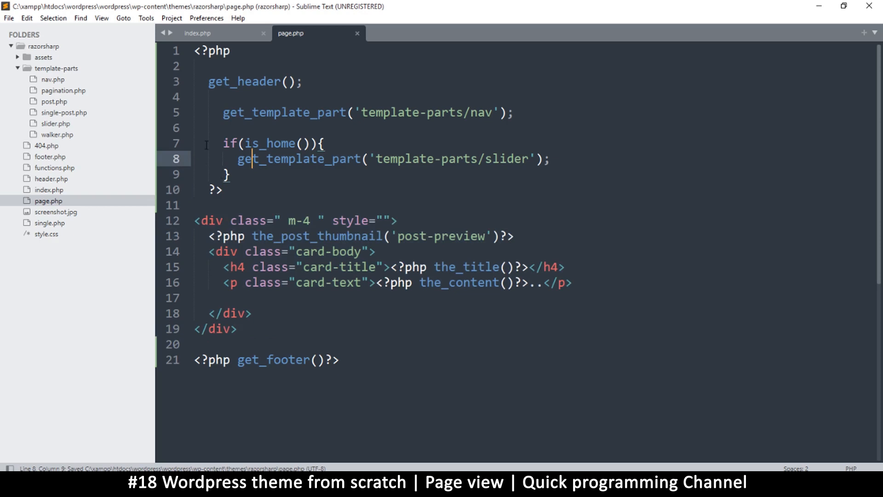
{"action": "left_click_drag", "start_coordinate": [209, 143], "coordinate": [230, 175]}
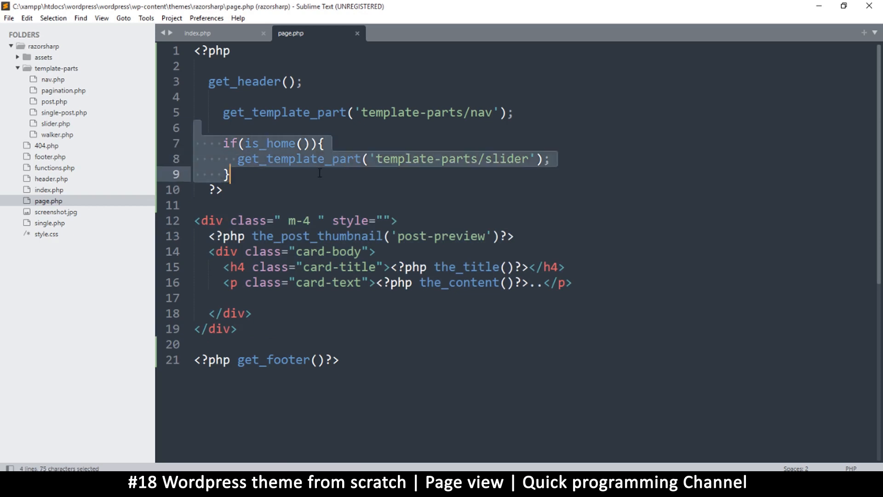
{"action": "mouse_move", "coordinate": [322, 179]}
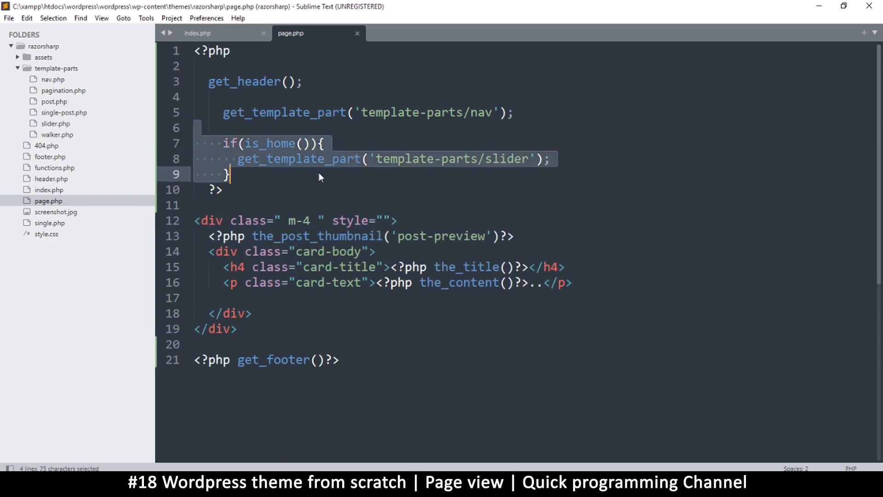
{"action": "key", "text": "Delete"}
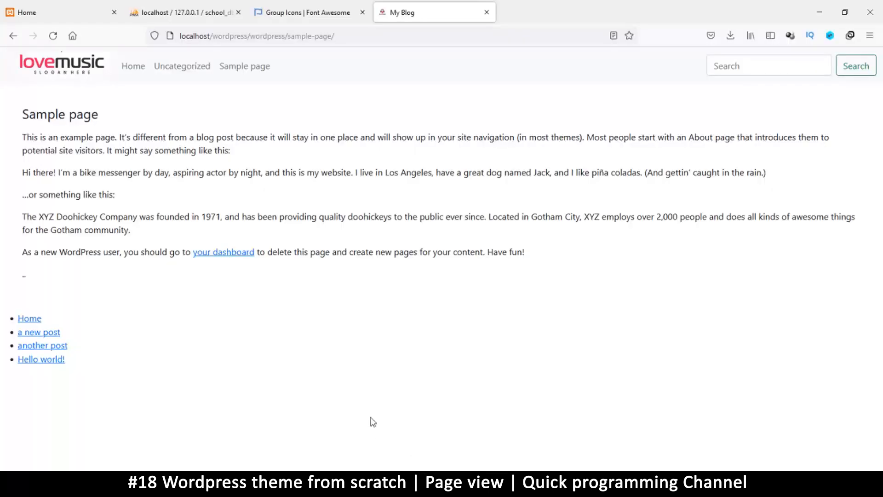
Reload the Sample page to confirm the slider is gone, then return to page.php.
{"action": "left_click", "coordinate": [53, 36]}
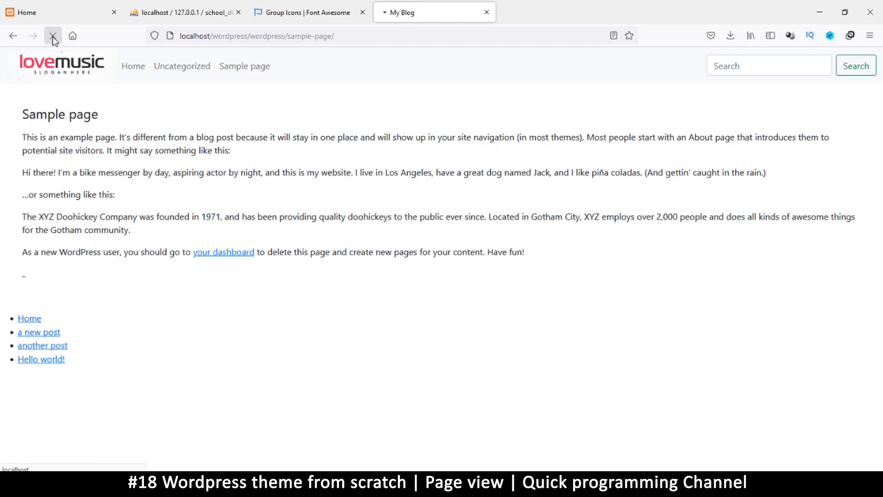
{"action": "left_click", "coordinate": [54, 36]}
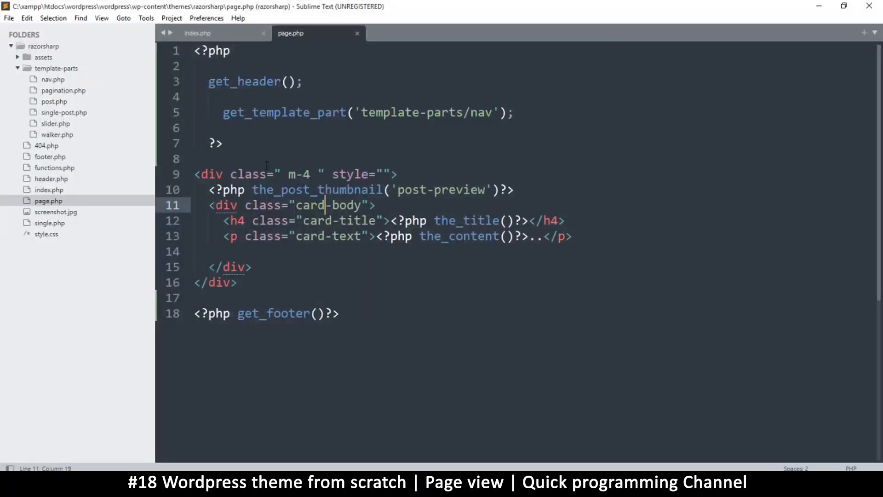
{"action": "left_click", "coordinate": [222, 143]}
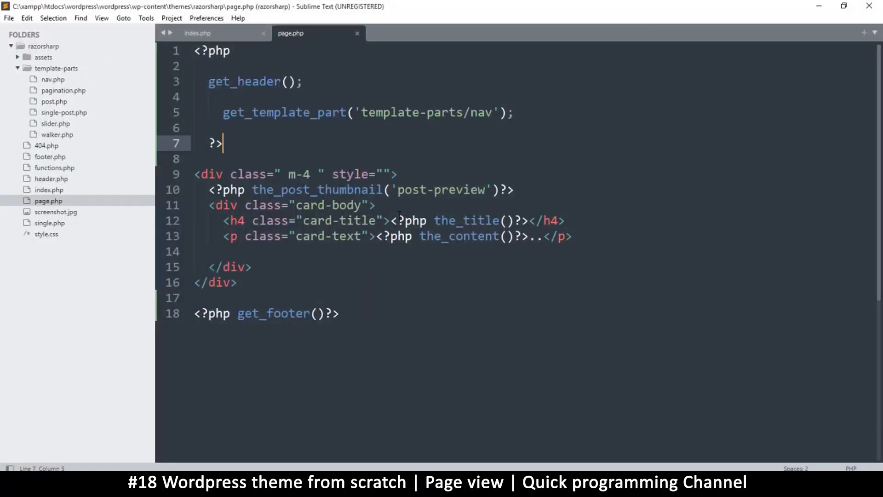